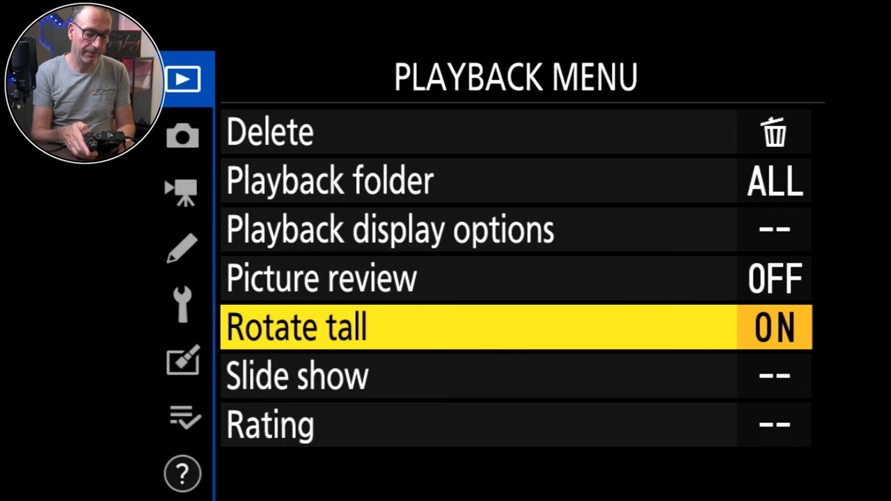
# - Check Slide show and Playback display options, then show the Photo Shooting Menu (TL3, RAW+Fine)
pyautogui.press('down')
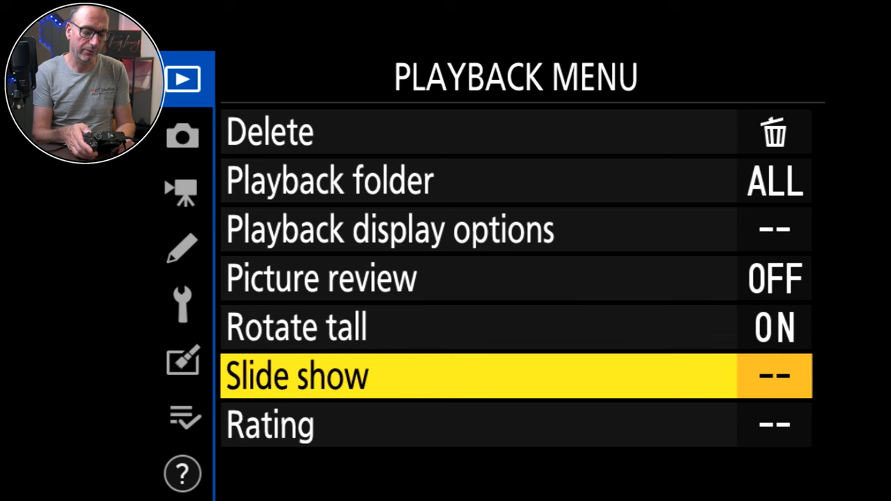
pyautogui.press('up')
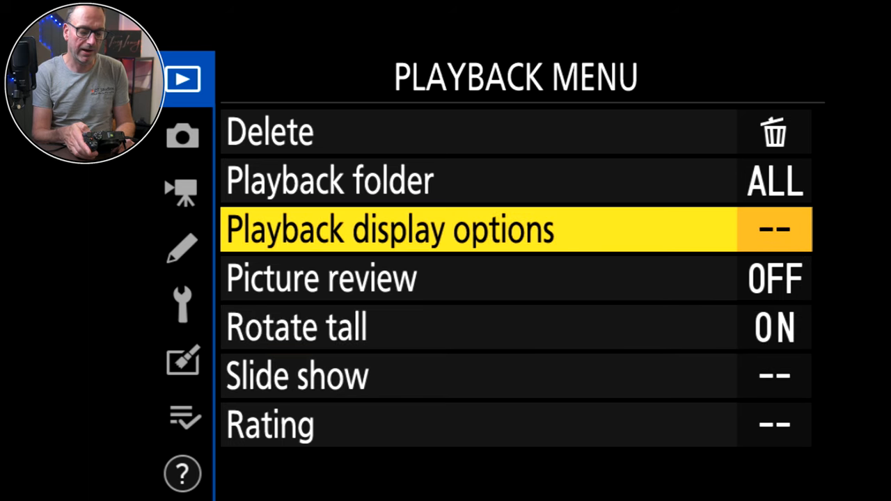
pyautogui.click(390, 229)
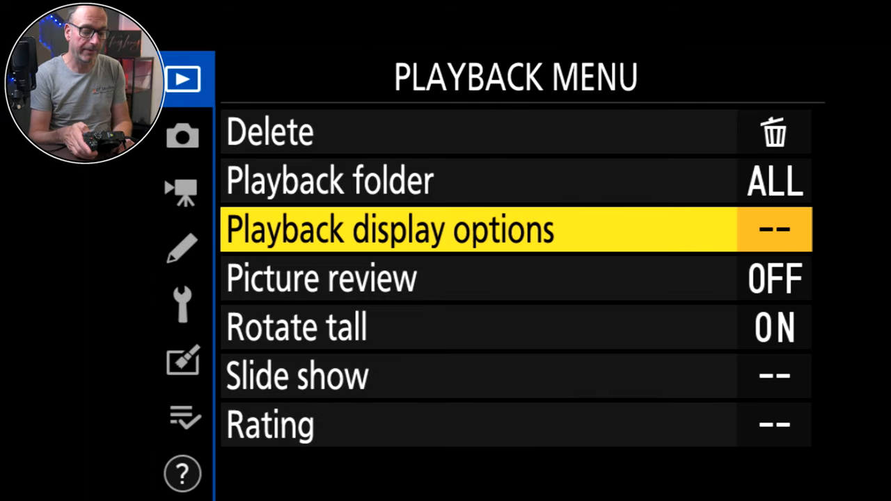
pyautogui.click(182, 136)
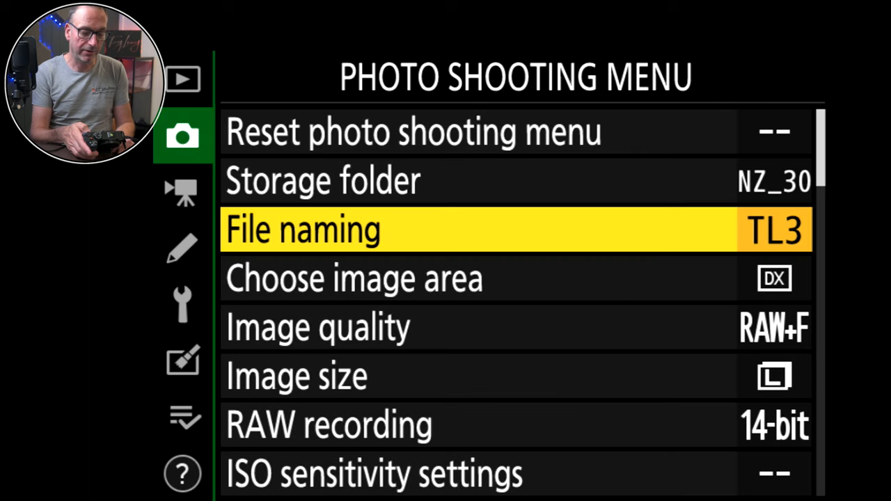
pyautogui.press('Up')
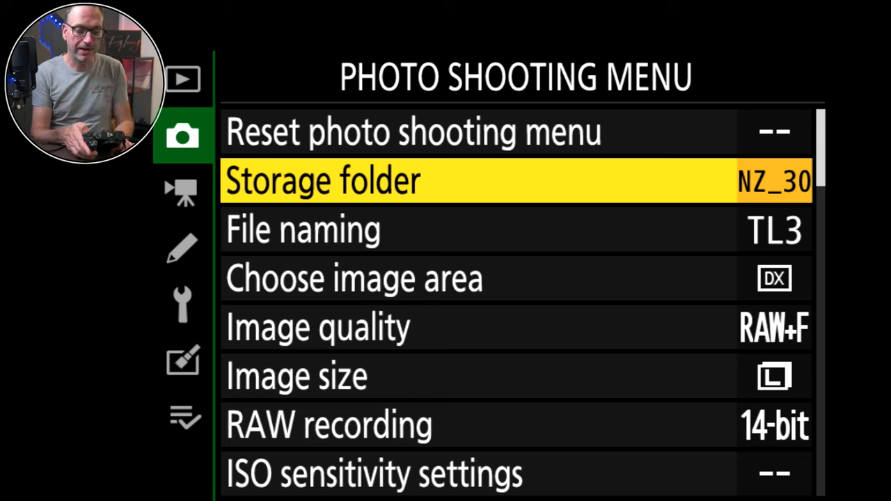
pyautogui.press('Down')
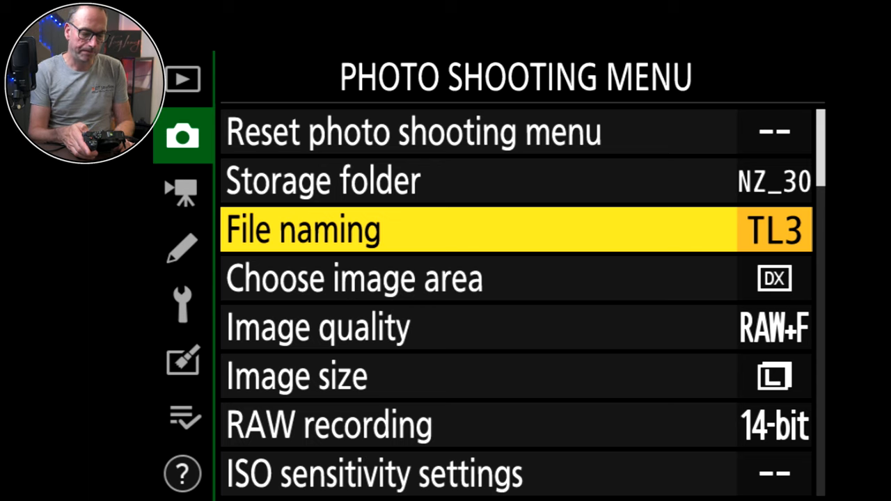
pyautogui.press('Down')
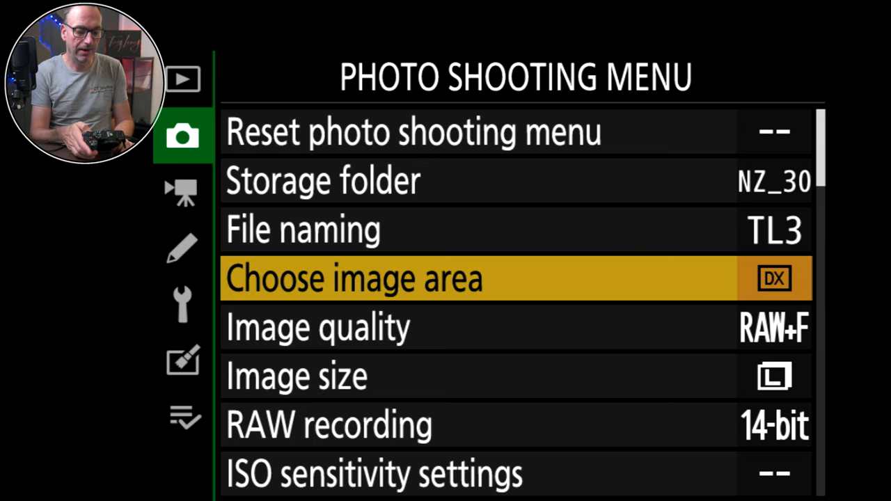
pyautogui.click(353, 278)
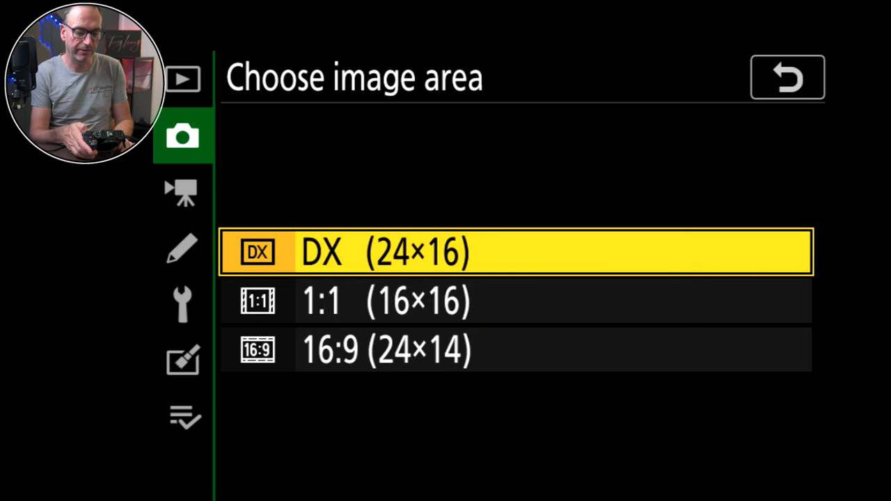
pyautogui.click(786, 77)
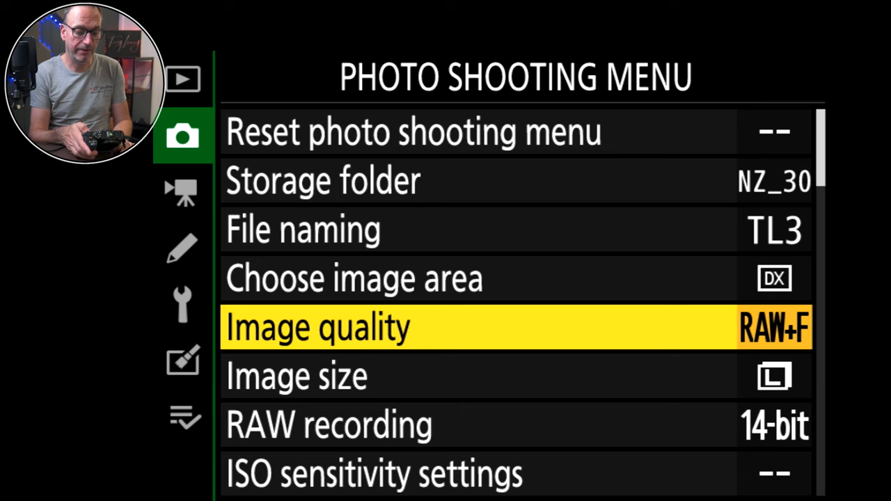
pyautogui.click(317, 327)
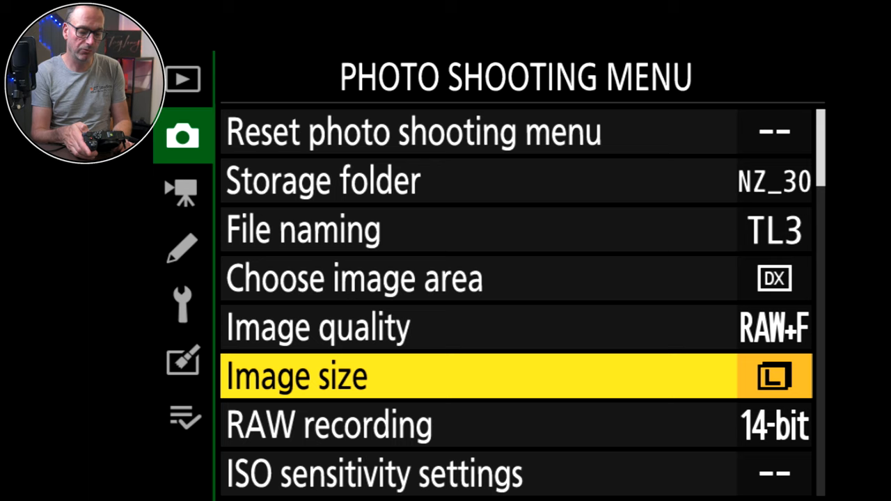
pyautogui.press('Down')
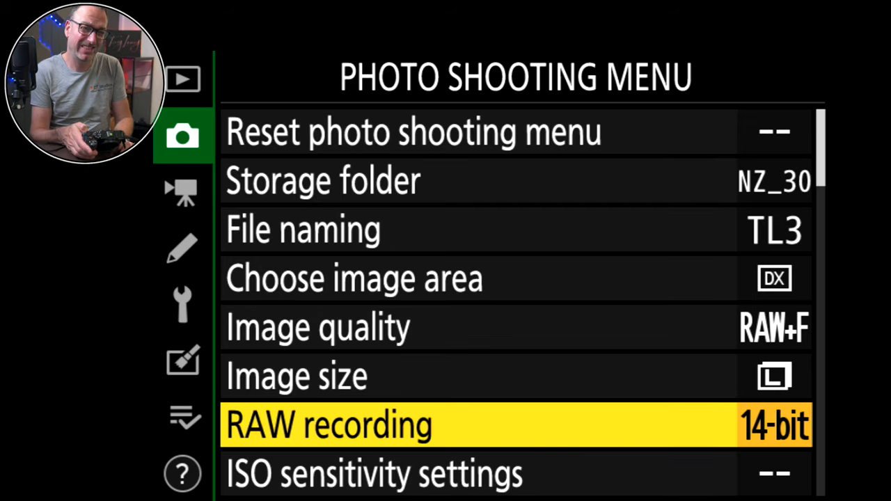
pyautogui.press('Down')
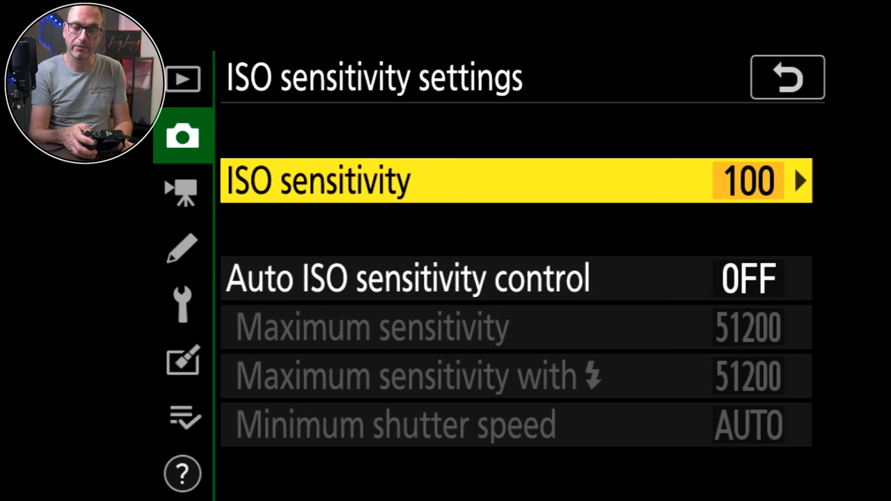
# - Review White balance, Set Picture Control and Manage Picture Control without changes
pyautogui.click(786, 76)
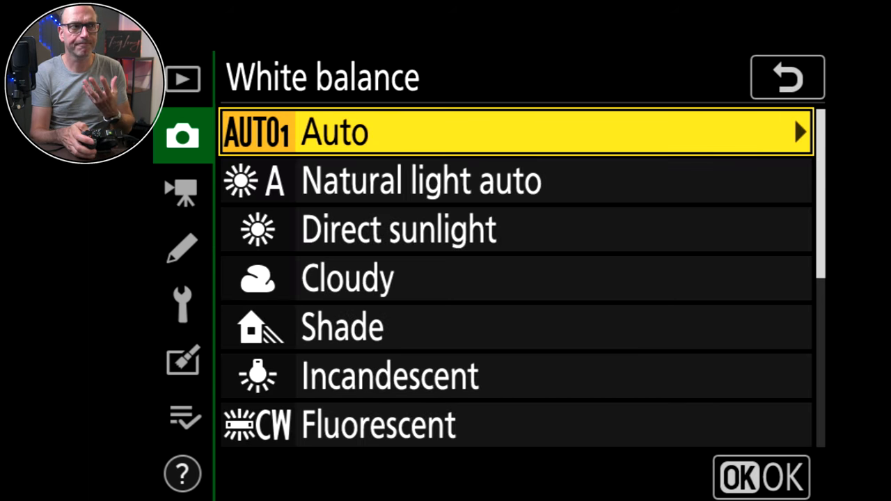
pyautogui.click(785, 77)
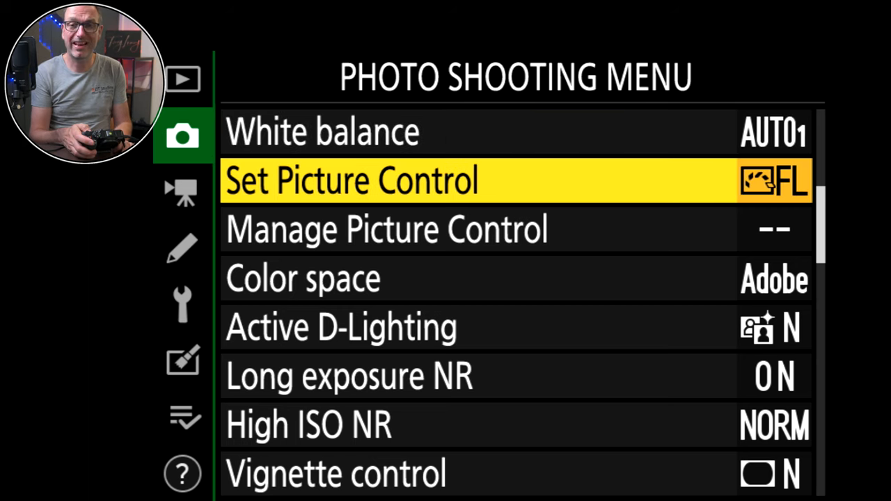
pyautogui.click(352, 179)
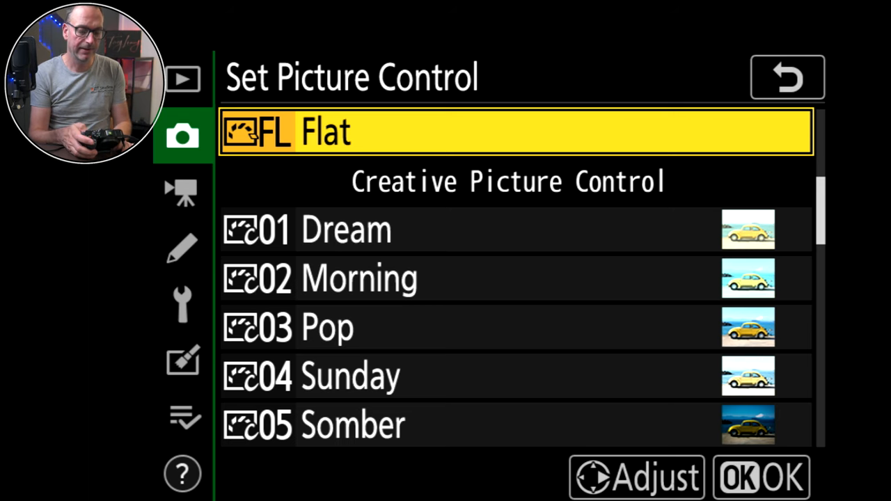
pyautogui.click(786, 77)
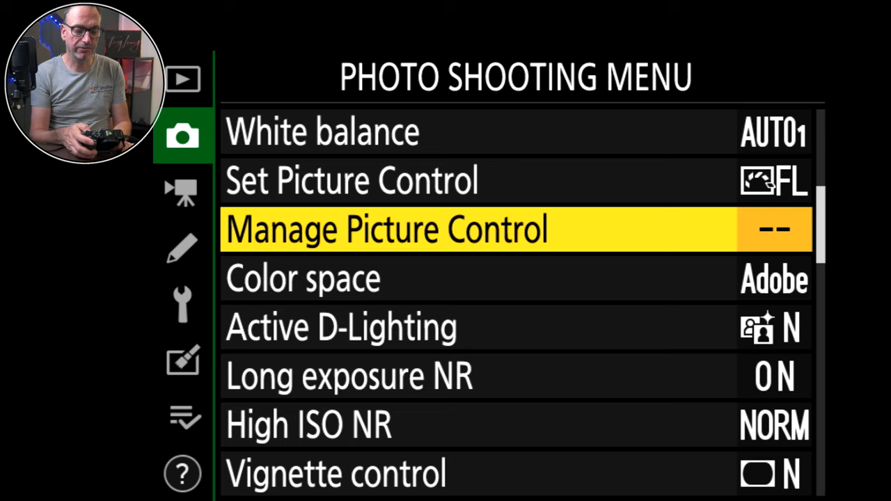
pyautogui.click(385, 229)
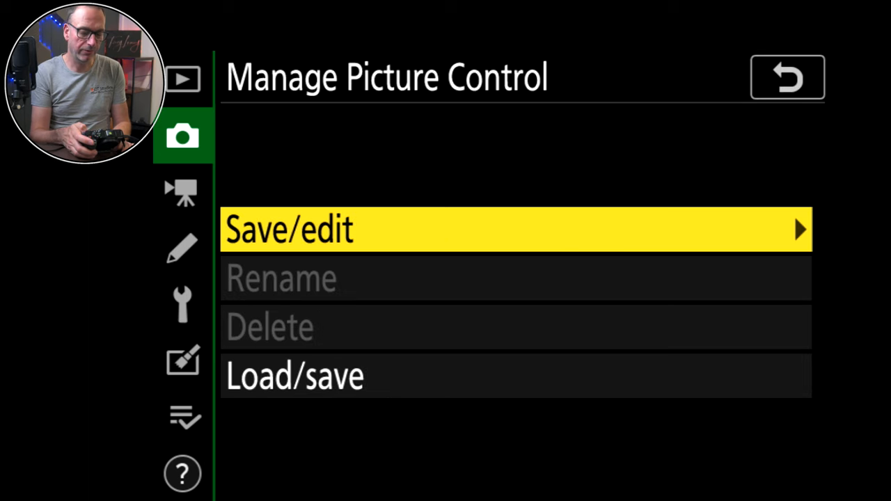
pyautogui.click(786, 76)
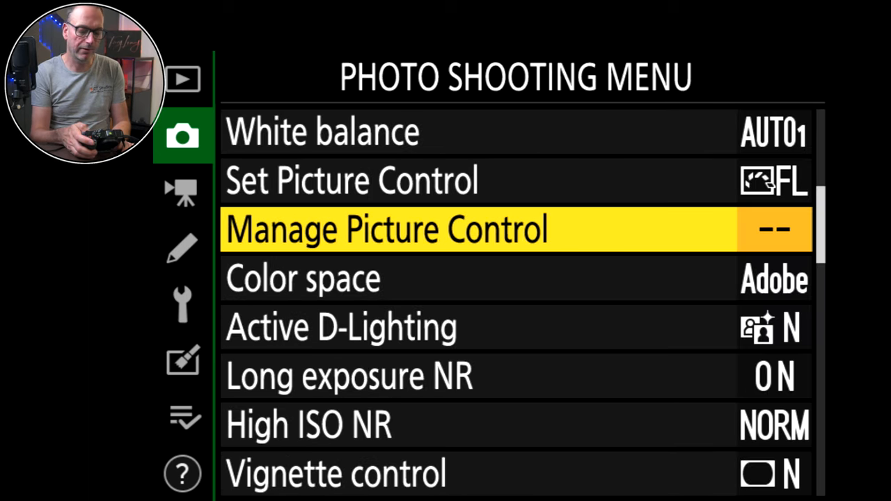
# - Step past Active D-Lighting and both noise reduction settings to Vignette control and lens corrections
pyautogui.click(303, 278)
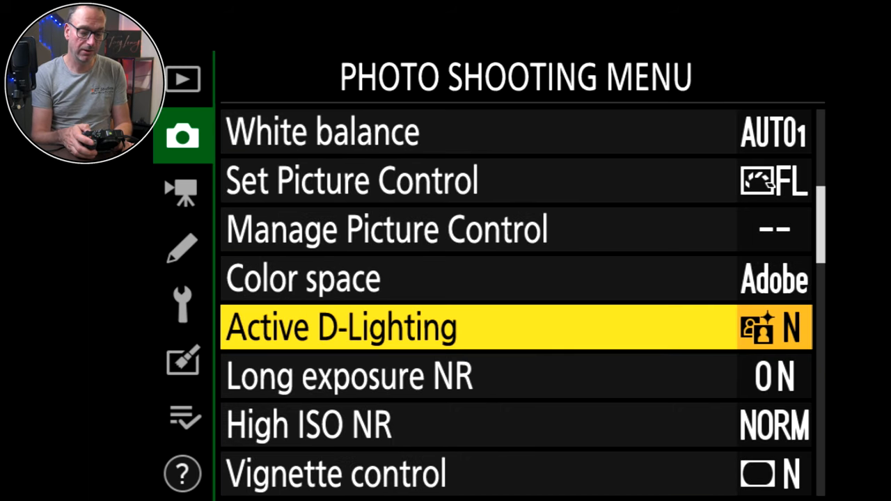
pyautogui.press('Down')
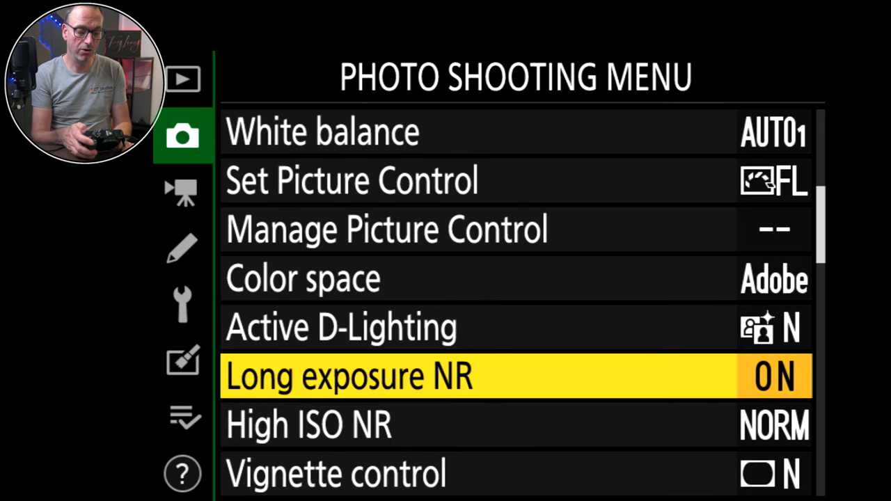
pyautogui.press('Down')
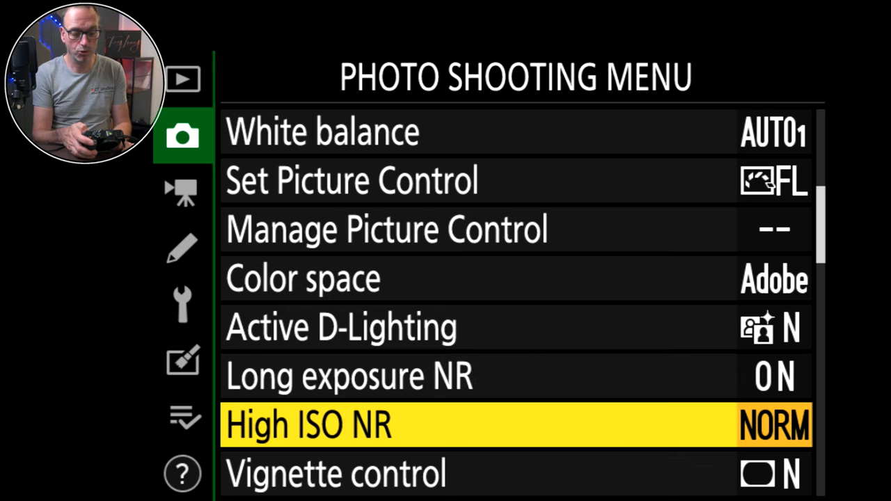
pyautogui.press('down')
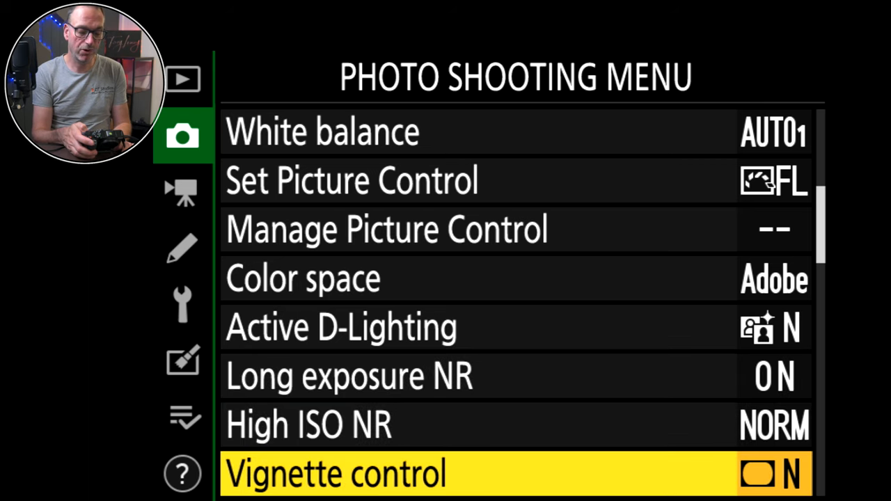
pyautogui.scroll(-3)
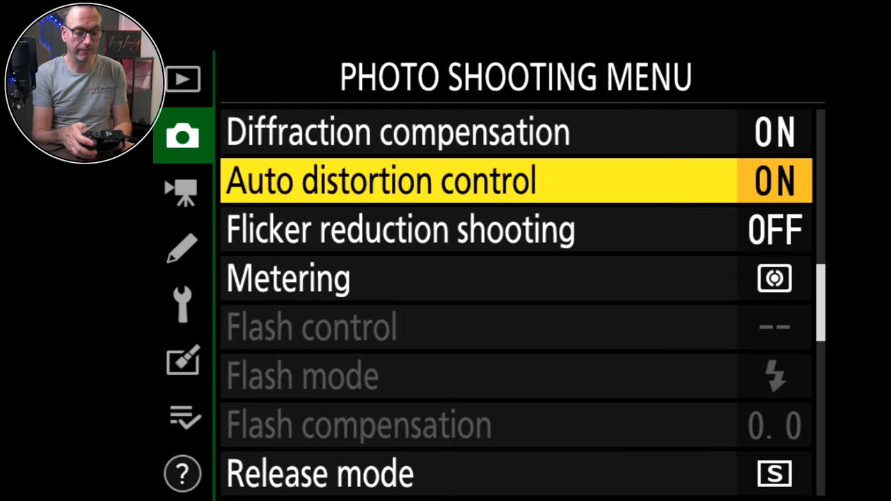
pyautogui.press('down')
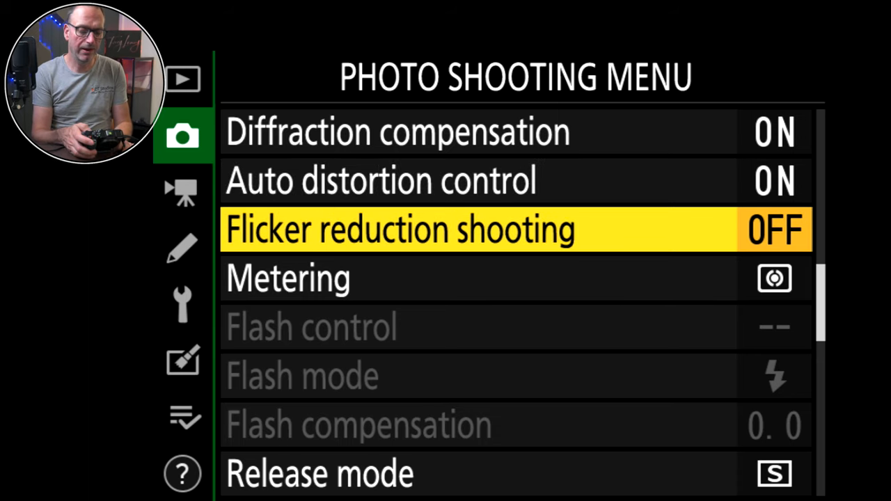
pyautogui.click(515, 230)
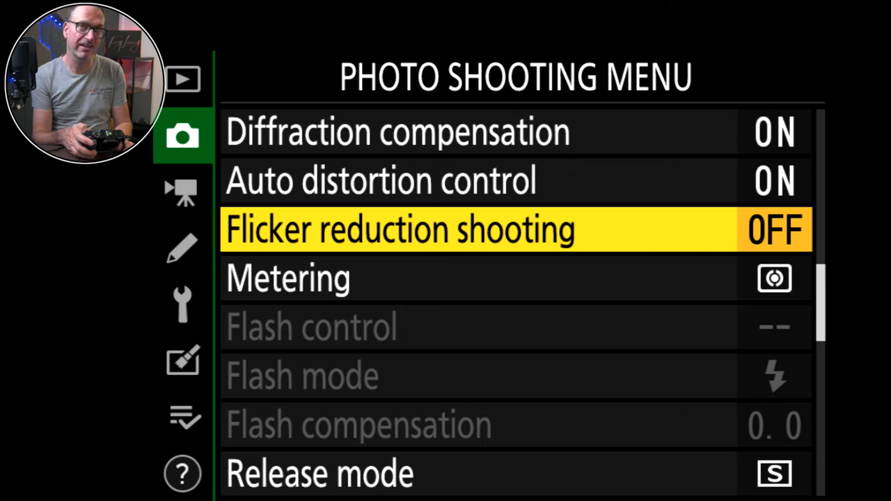
pyautogui.press('Down')
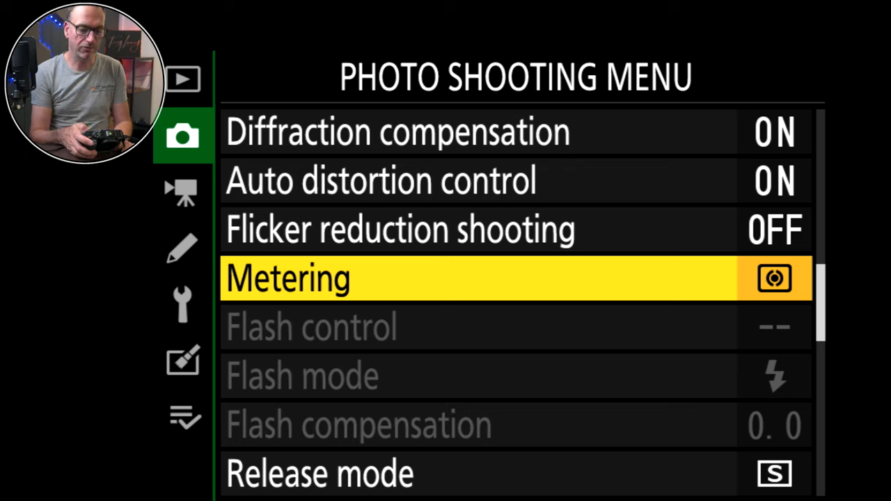
pyautogui.press('down')
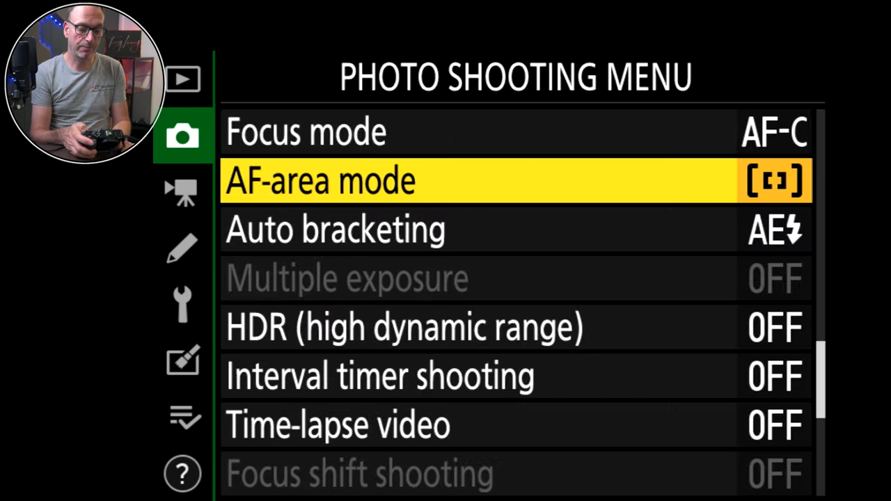
# - Step from Multiple exposure past HDR, interval timer and time-lapse to Silent photography OFF
pyautogui.press('Down')
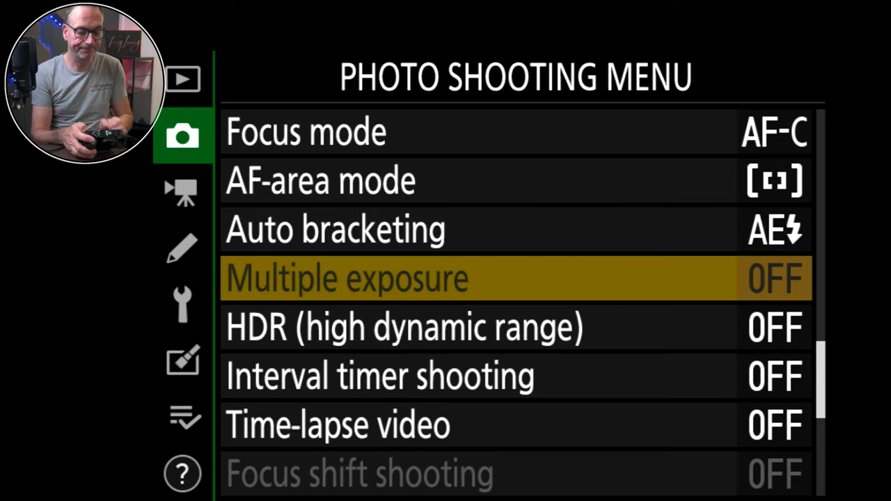
pyautogui.press('Down')
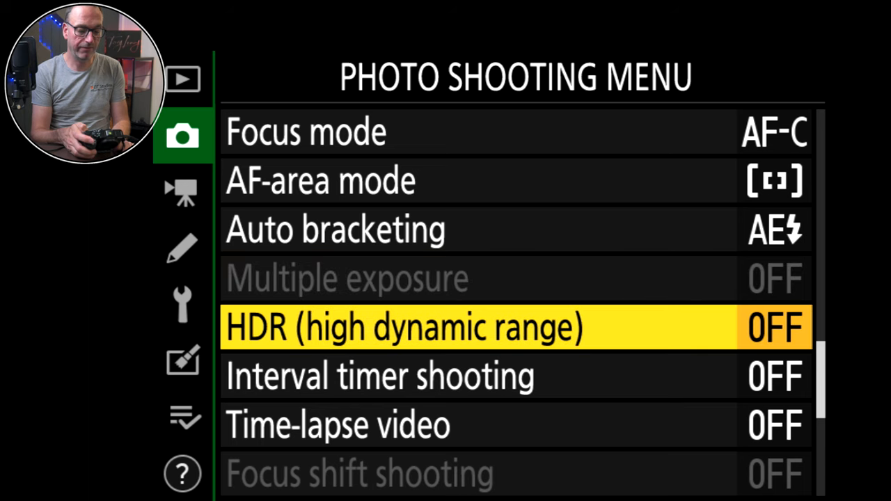
pyautogui.press('Down')
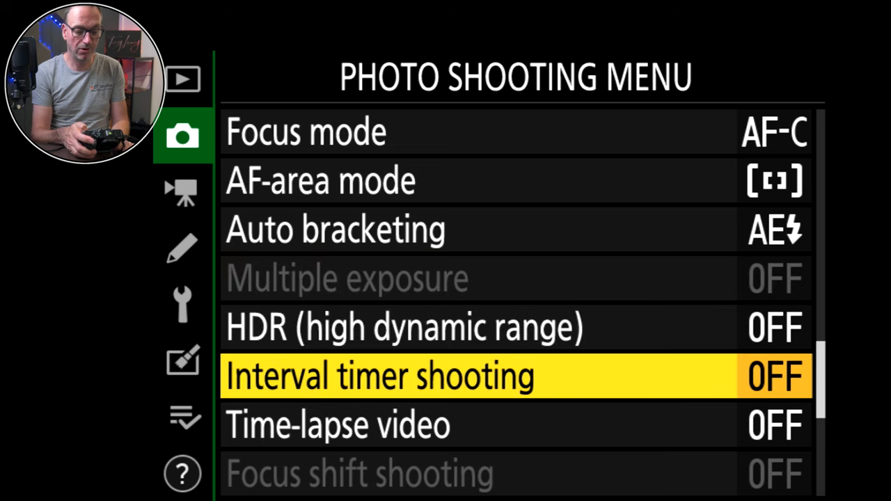
pyautogui.press('Down')
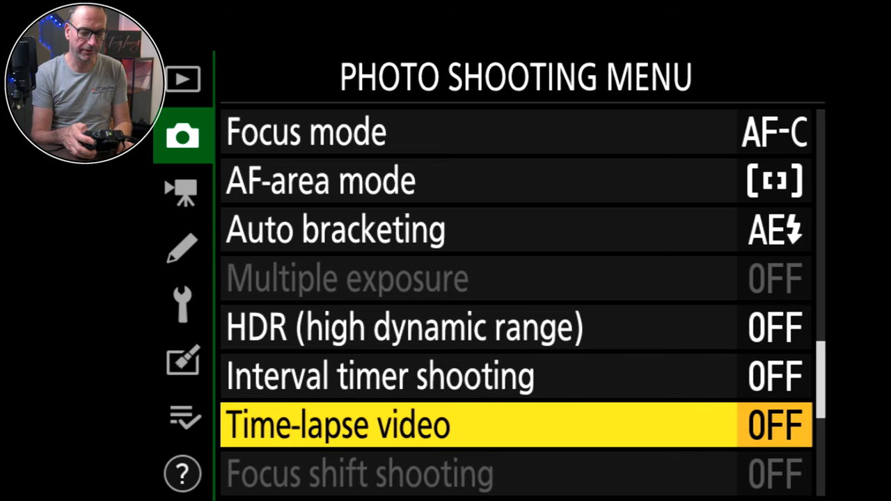
pyautogui.press('Down')
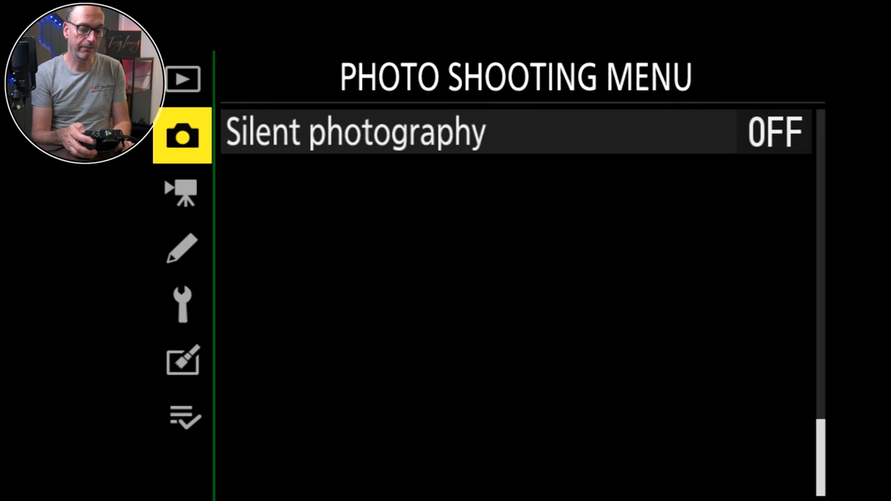
# - Open the Video Recording Menu and confirm frame size/frame rate 3840×2160 25p
pyautogui.click(182, 193)
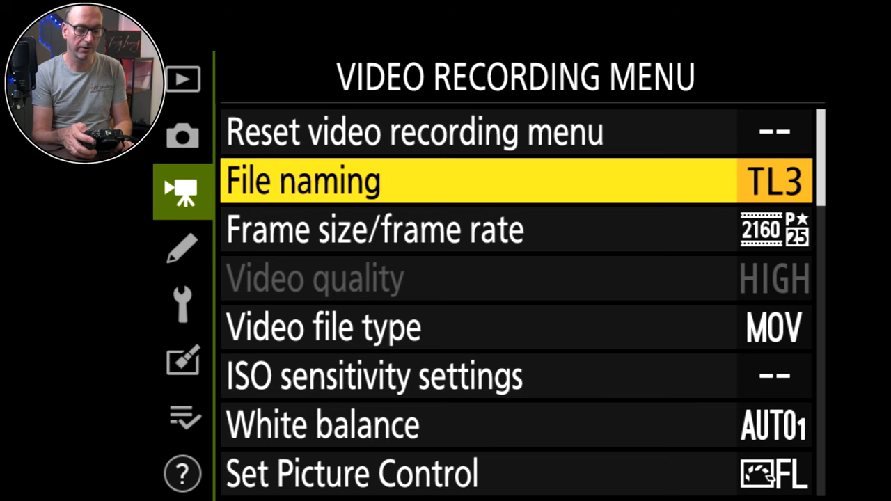
pyautogui.press('Down')
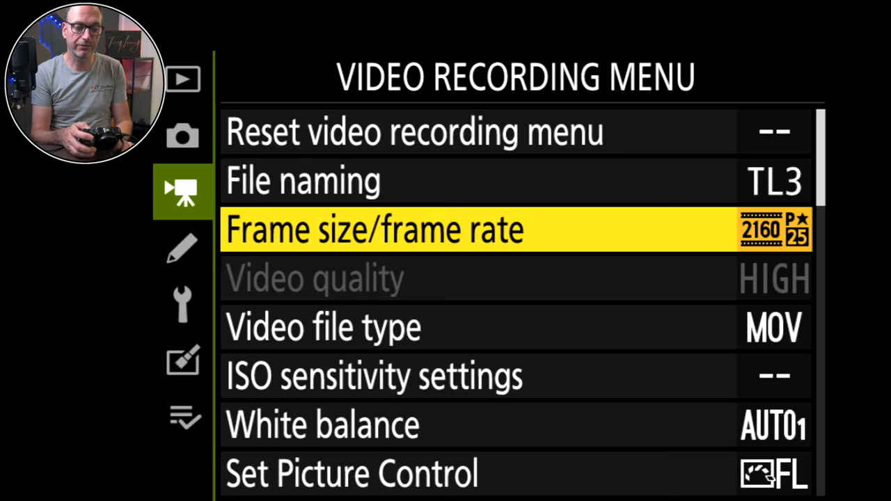
pyautogui.click(376, 229)
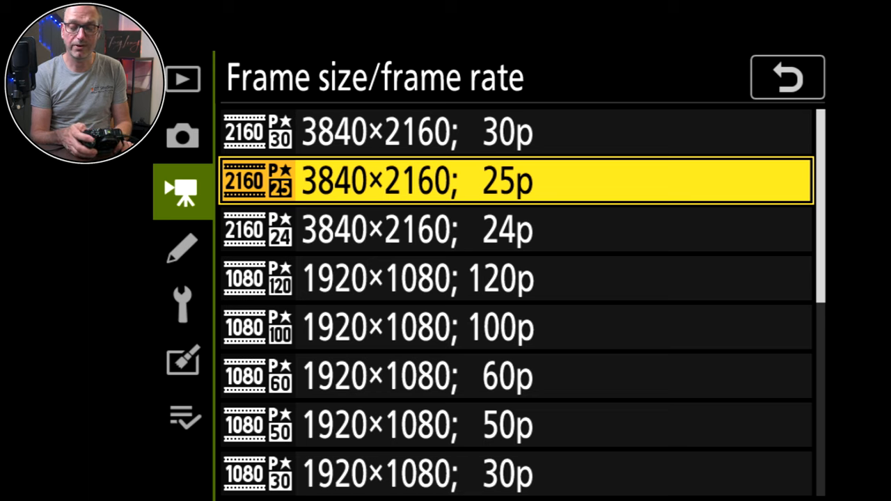
pyautogui.press('Up')
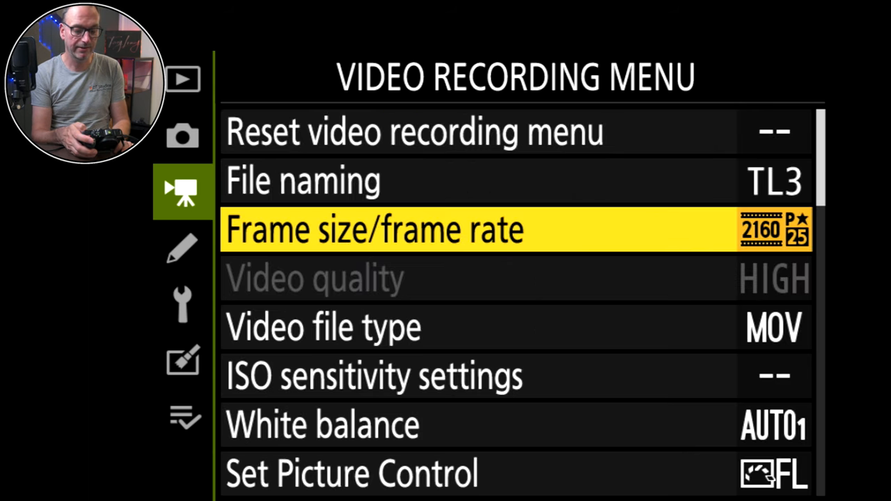
# - Confirm video file type MOV and review the video ISO sensitivity settings
pyautogui.press('down')
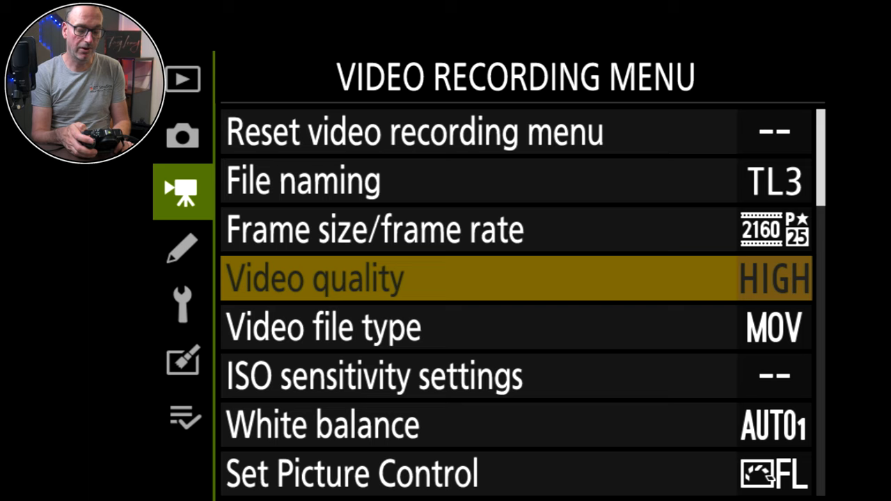
pyautogui.press('Down')
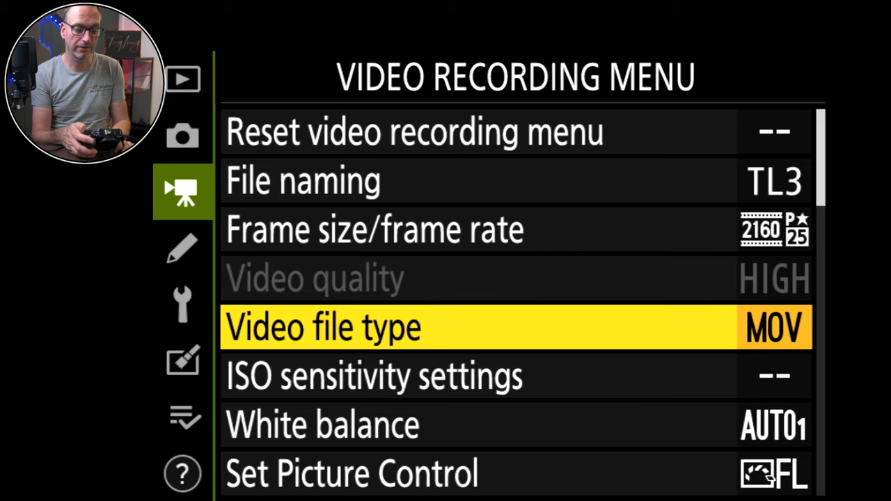
pyautogui.click(323, 326)
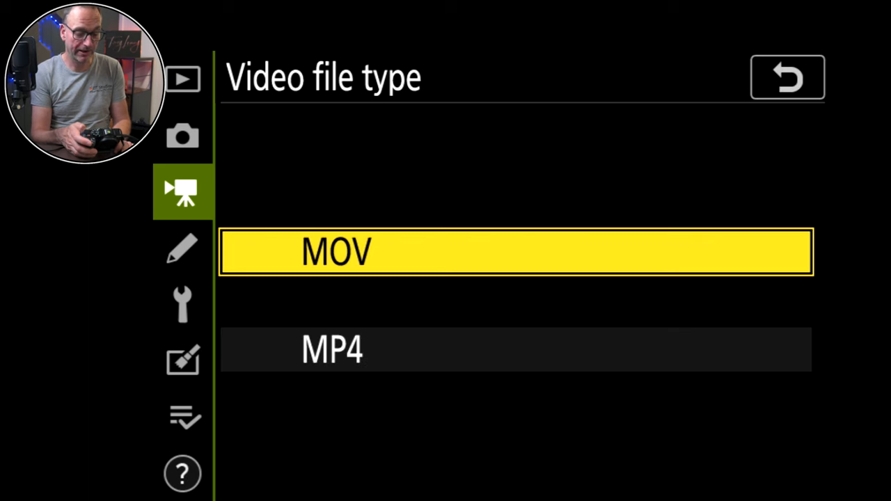
pyautogui.click(786, 77)
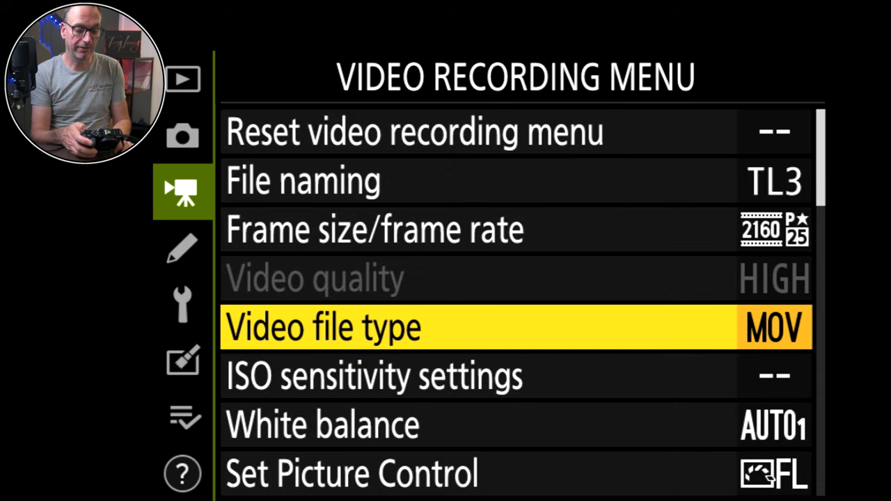
pyautogui.click(376, 376)
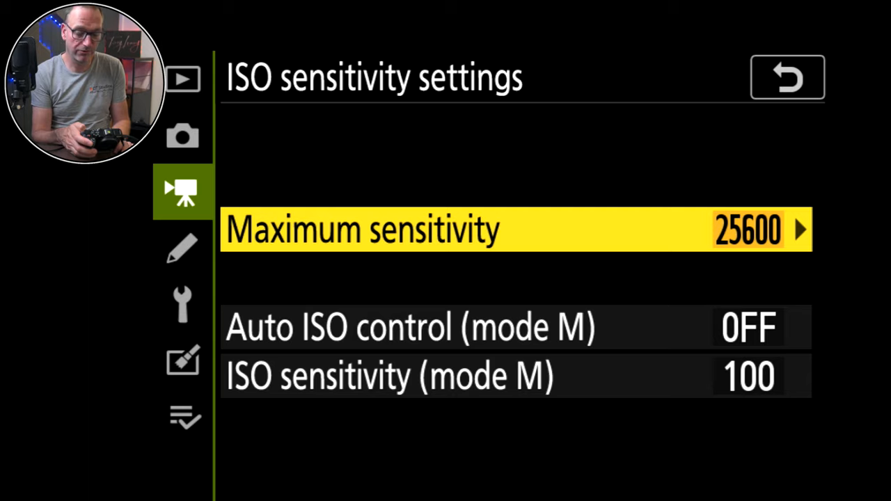
pyautogui.click(786, 76)
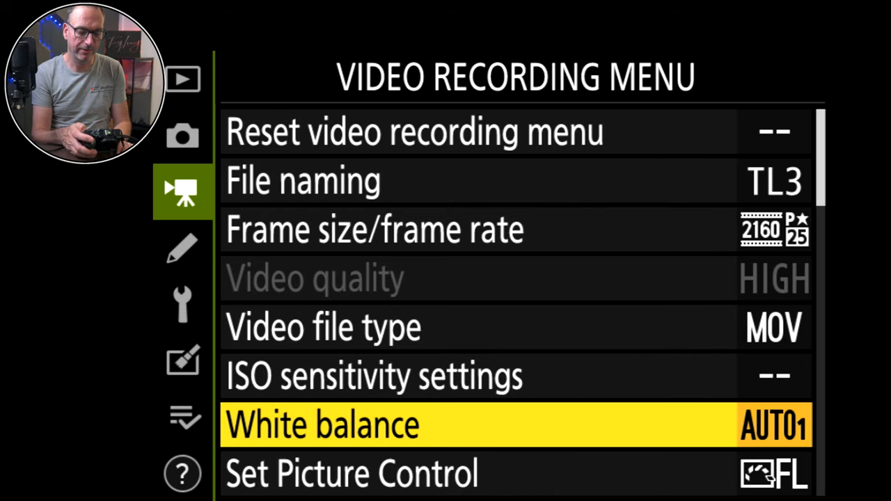
# - Scroll past Picture Control, Active D-Lighting, noise reduction, vignette, diffraction and flicker to Metering
pyautogui.press('down')
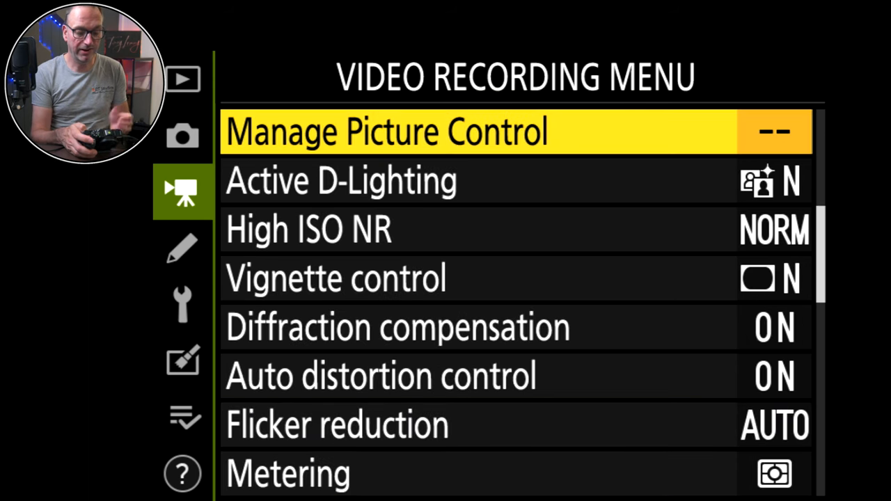
pyautogui.press('Down')
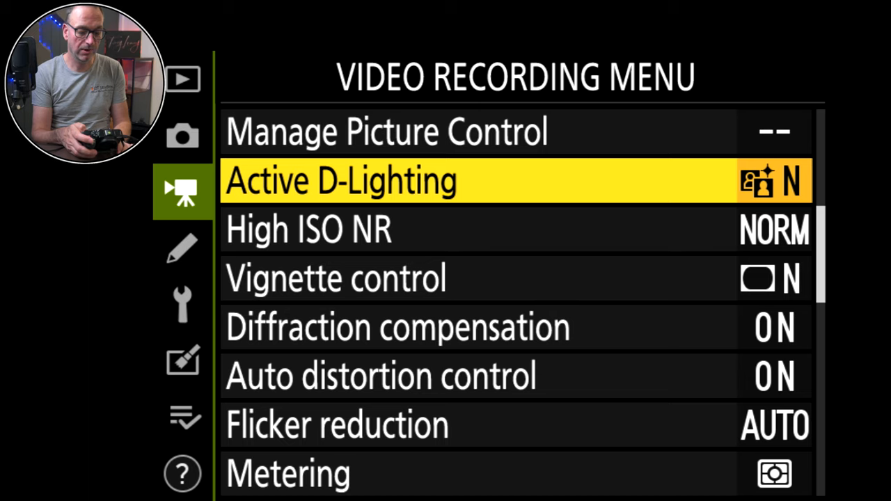
pyautogui.press('Down')
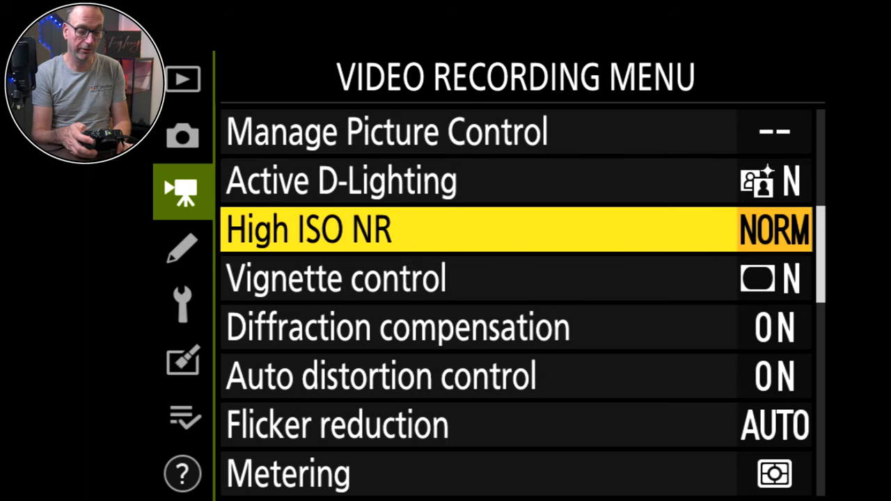
pyautogui.press('Down')
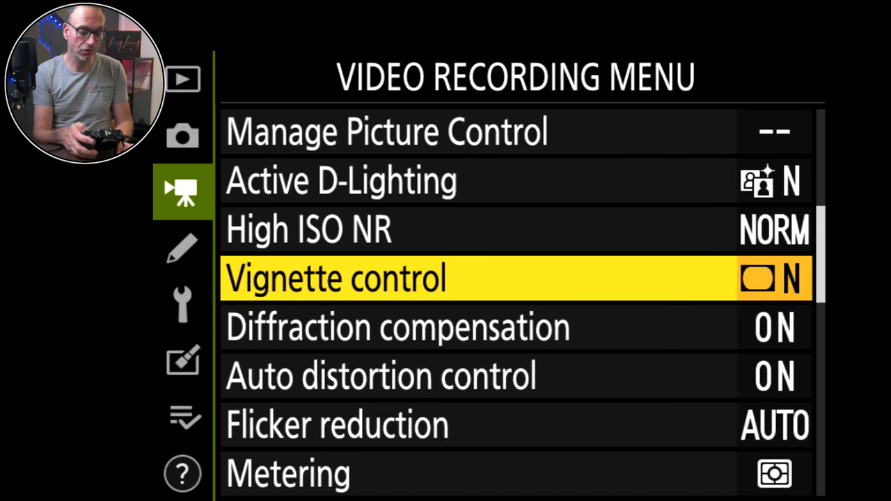
pyautogui.press('Down')
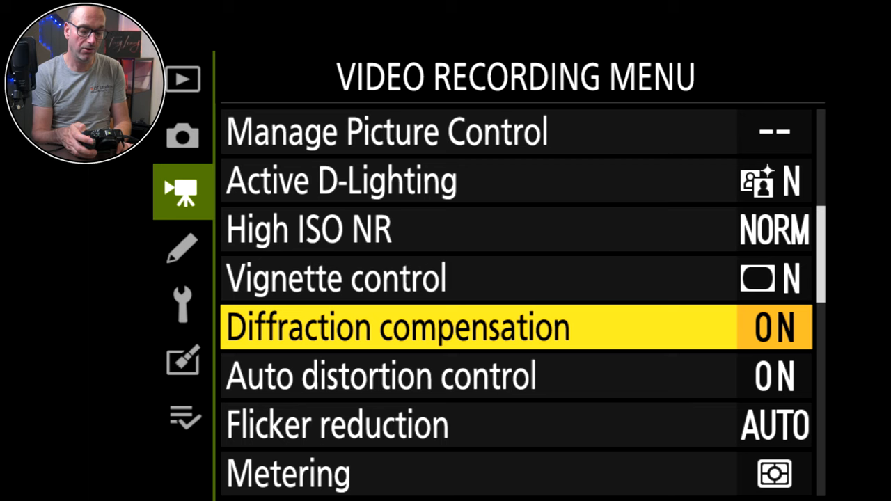
pyautogui.press('Down')
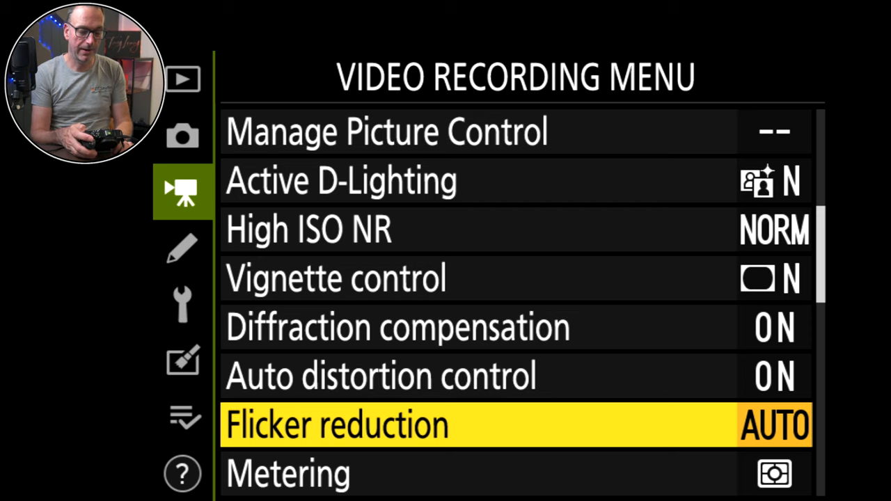
pyautogui.press('Down')
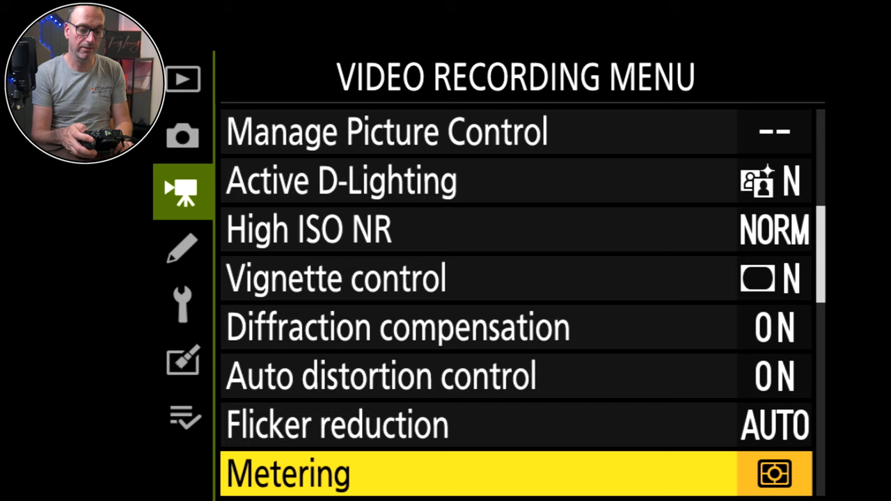
pyautogui.scroll(-3)
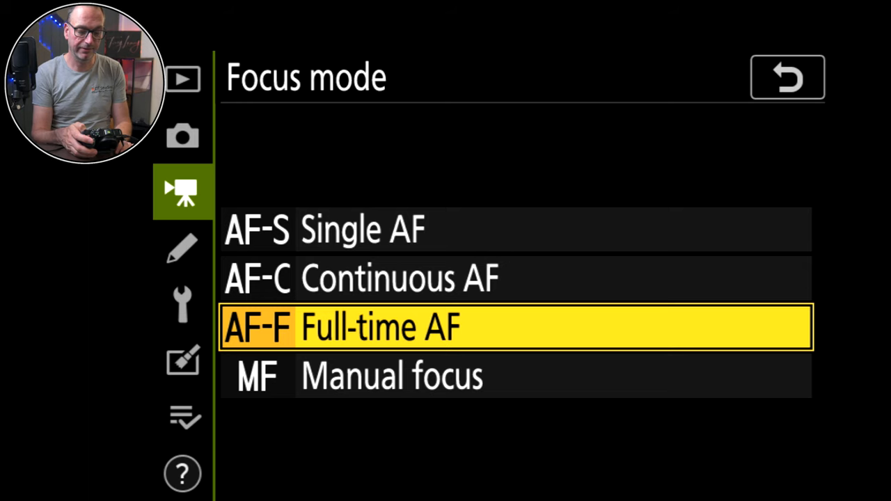
# - Keep Focus mode AF-F and manual microphone sensitivity, and set frequency response to Voice
pyautogui.click(786, 76)
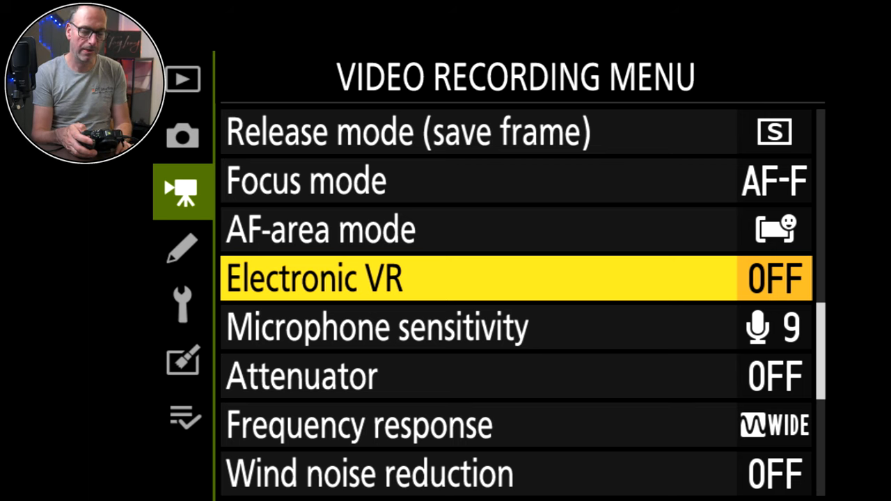
pyautogui.press('Down')
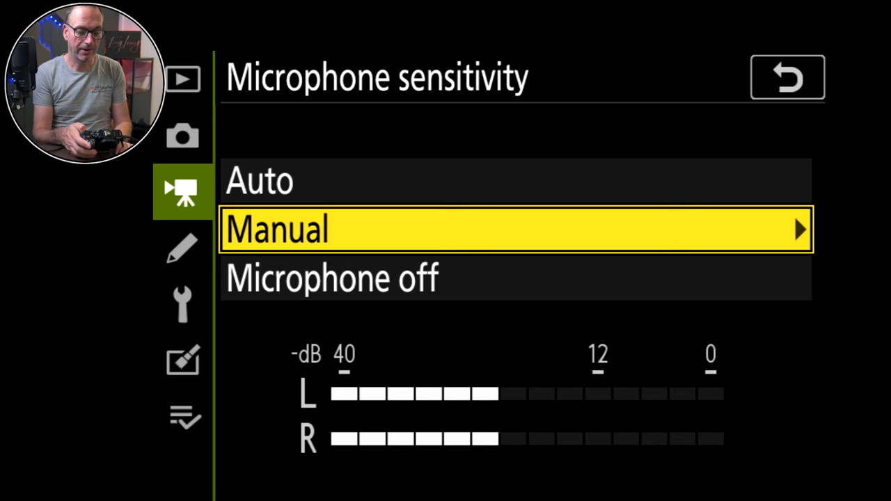
pyautogui.click(786, 76)
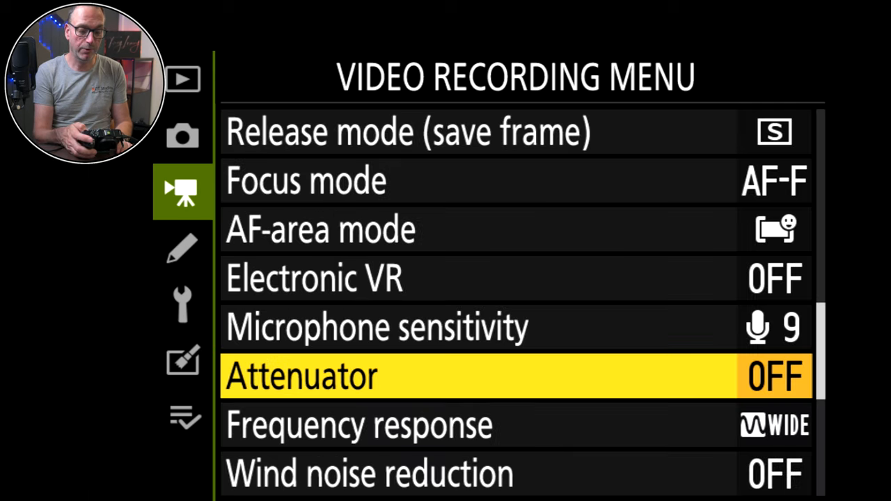
pyautogui.click(359, 426)
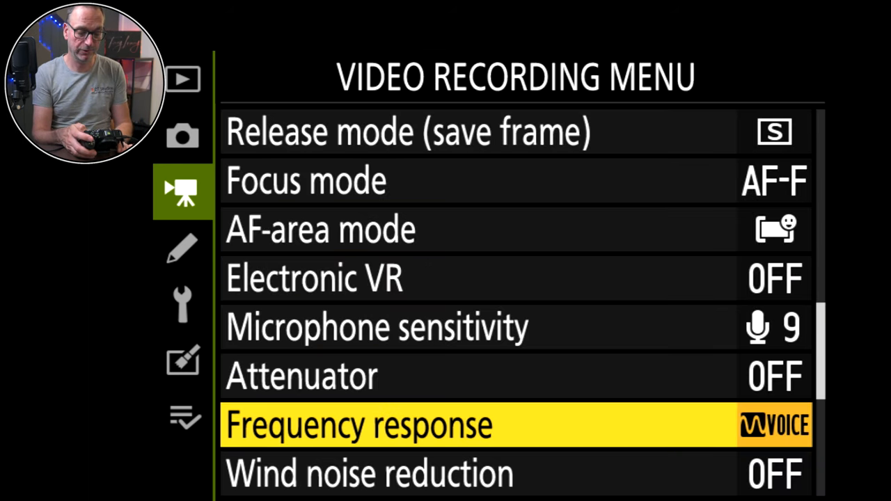
pyautogui.press('down')
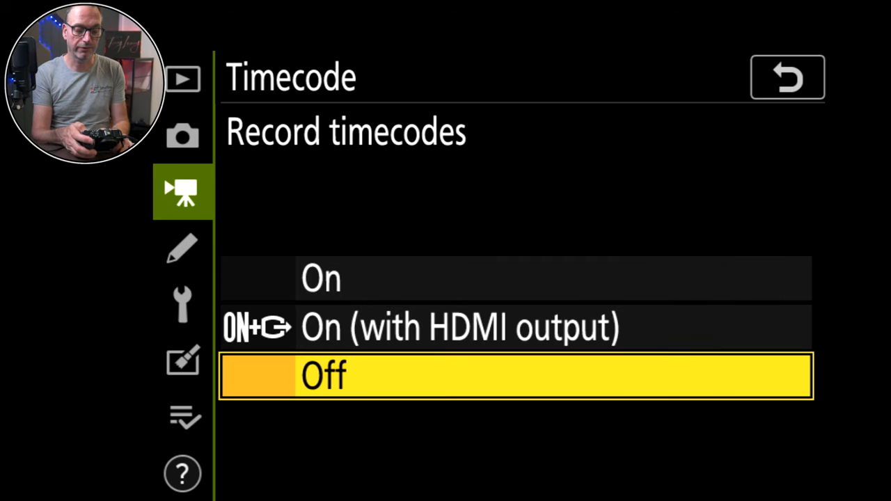
# - Leave Record timecodes Off and back out to the video menu's Timecode item
pyautogui.press('up')
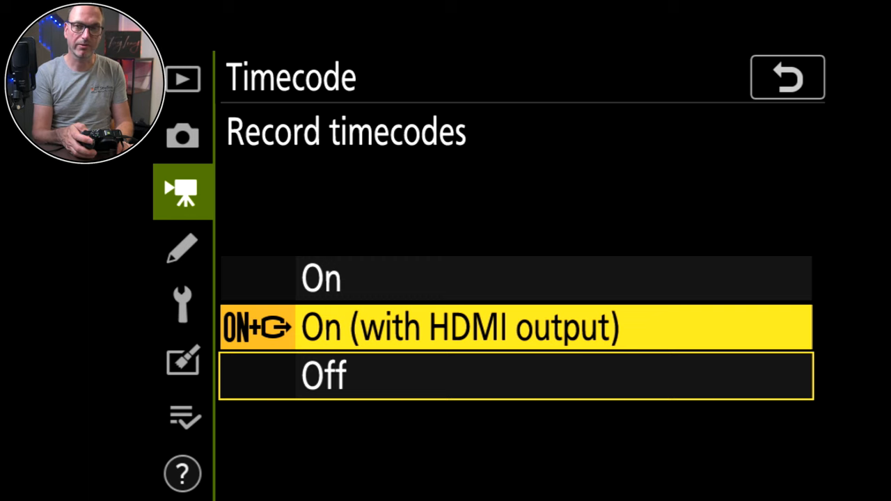
pyautogui.click(323, 374)
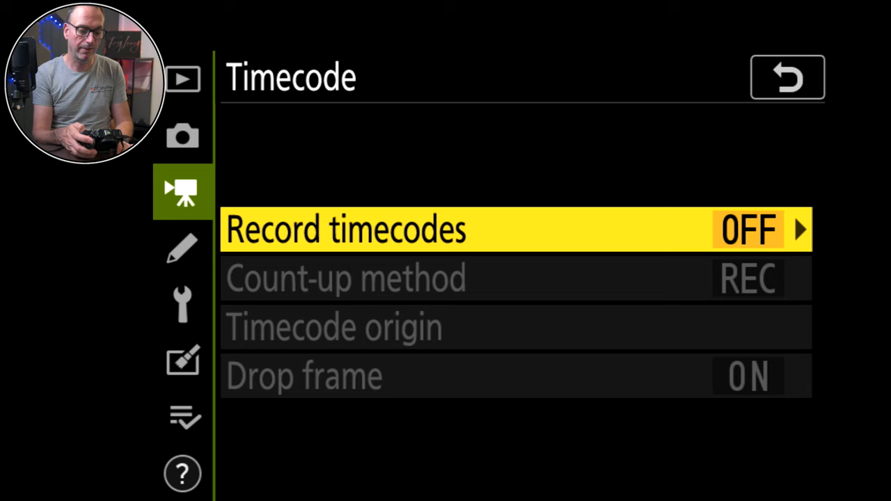
pyautogui.click(787, 76)
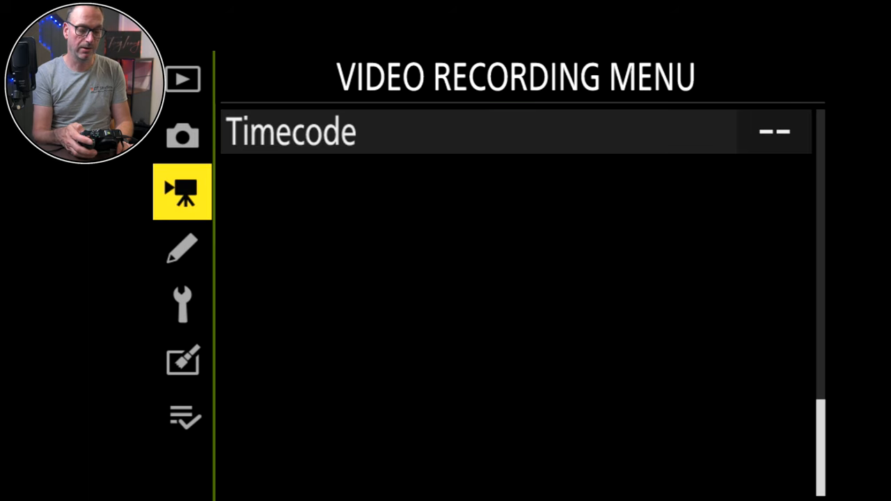
# - Open the autofocus custom settings and review AF-S priority selection and Focus points used
pyautogui.click(183, 248)
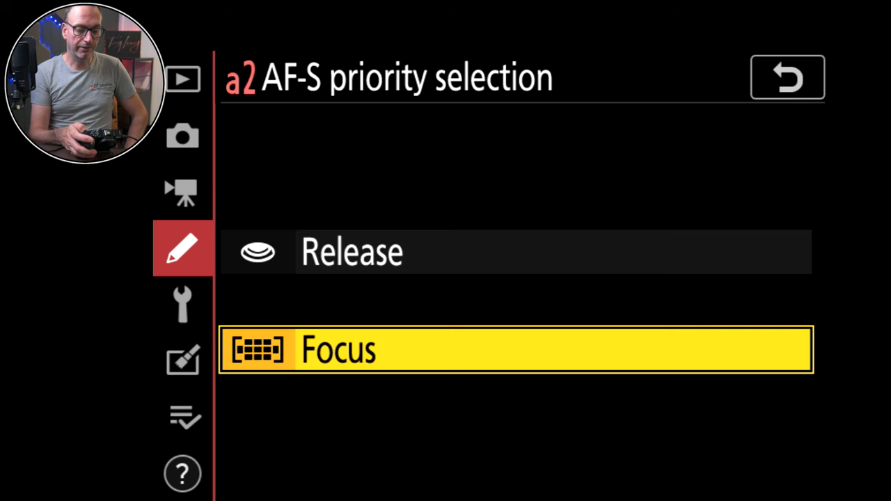
pyautogui.click(786, 77)
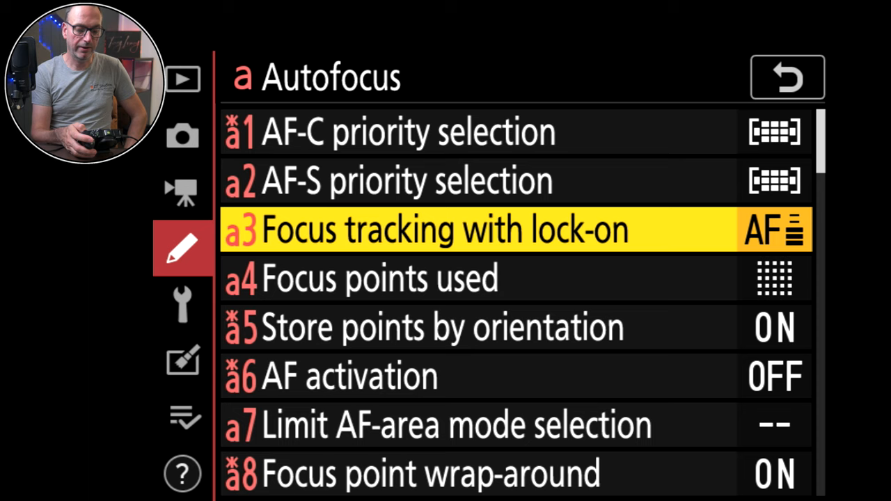
pyautogui.click(445, 230)
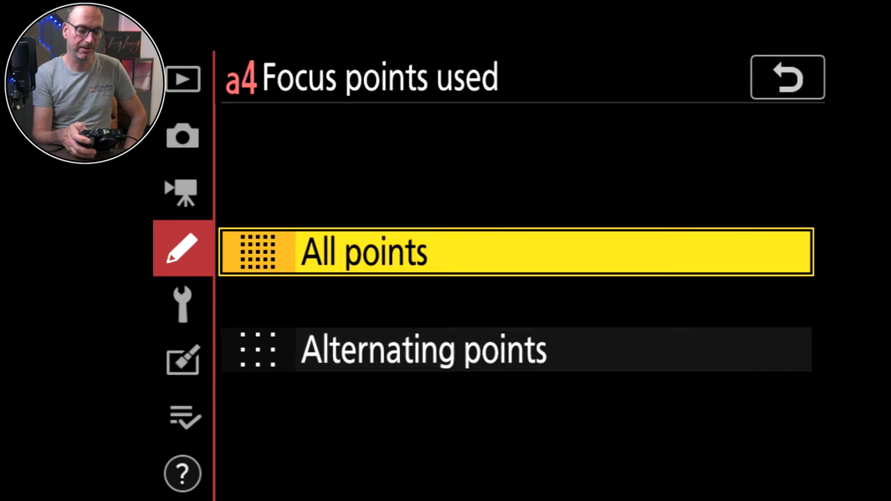
pyautogui.click(787, 77)
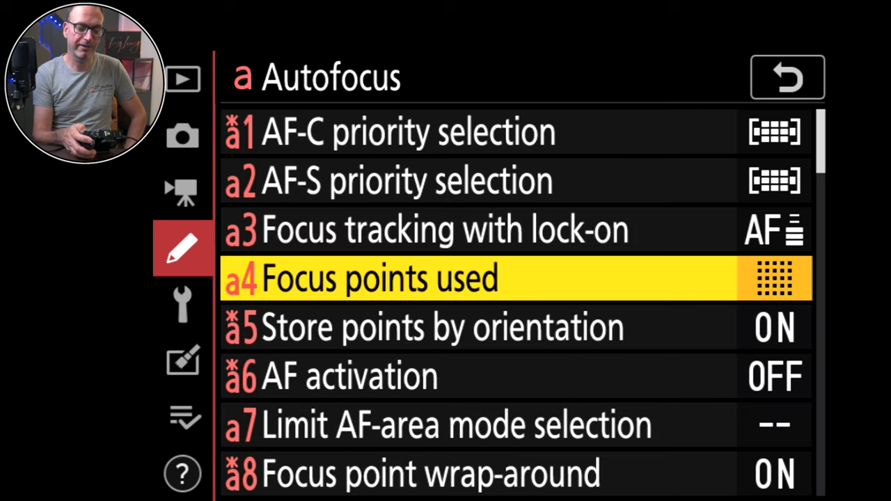
# - Review the AF activation options and AF-area mode limits without changes
pyautogui.press('Down')
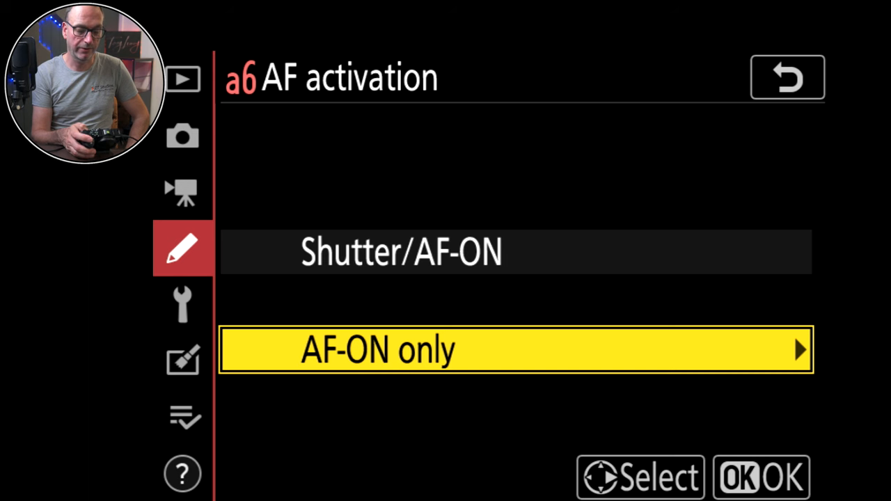
pyautogui.click(761, 477)
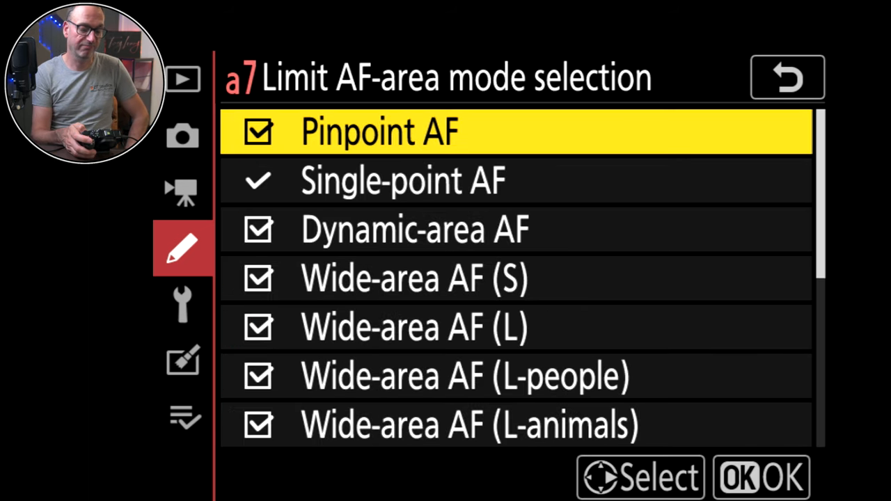
pyautogui.press('down')
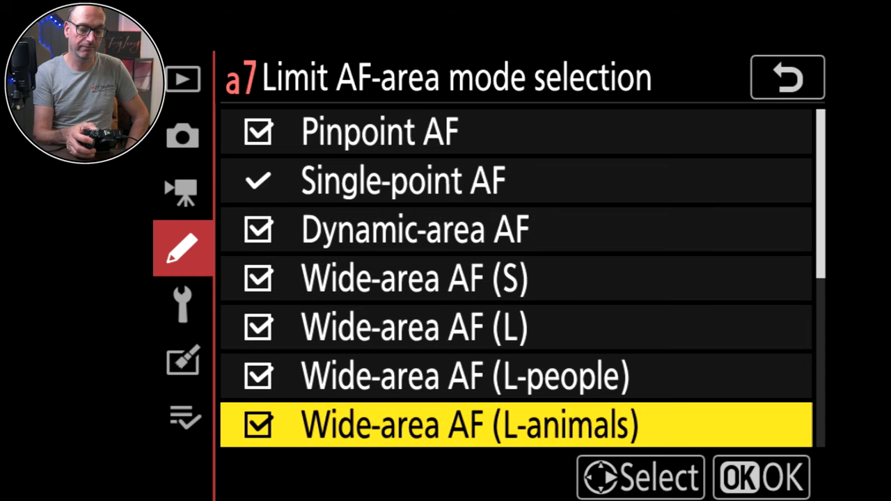
pyautogui.click(786, 76)
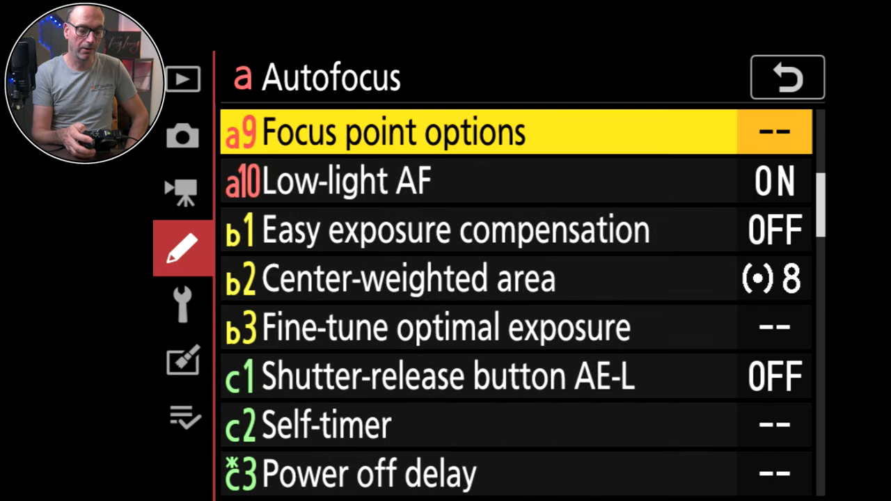
# - Review a9 Focus point options, then step through metering/exposure items b1–b3 to c2 Self-timer
pyautogui.click(389, 131)
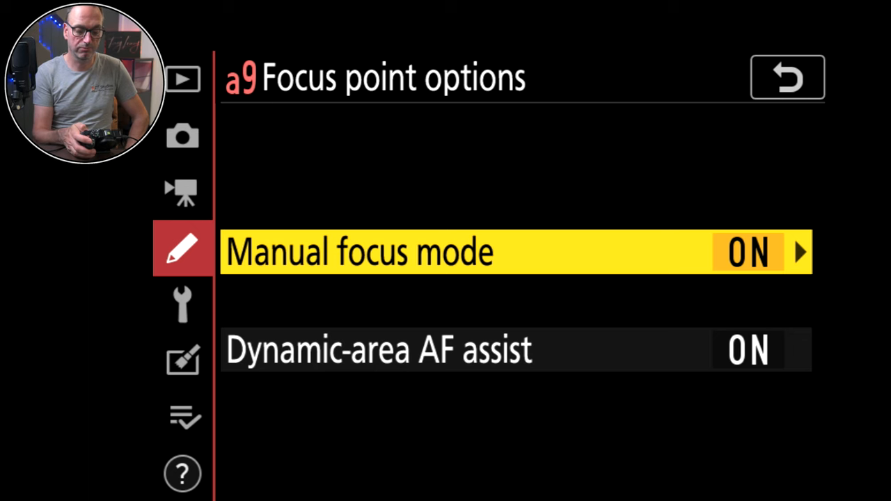
pyautogui.click(786, 76)
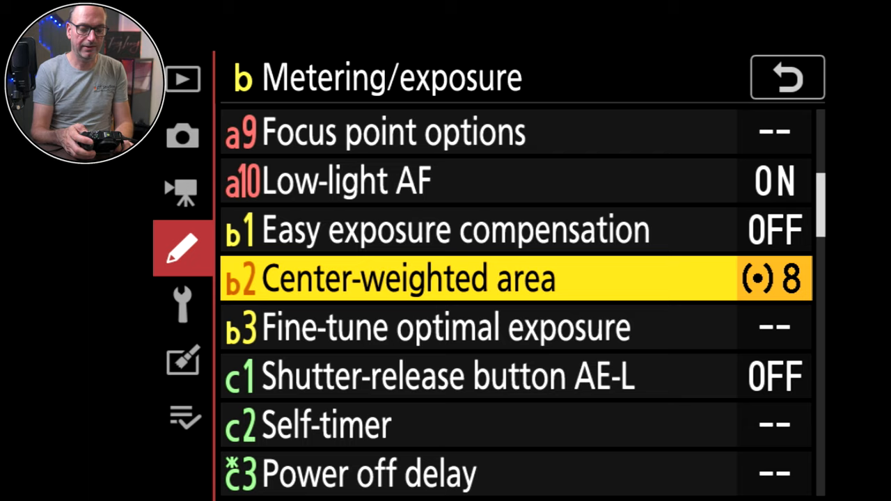
pyautogui.click(407, 278)
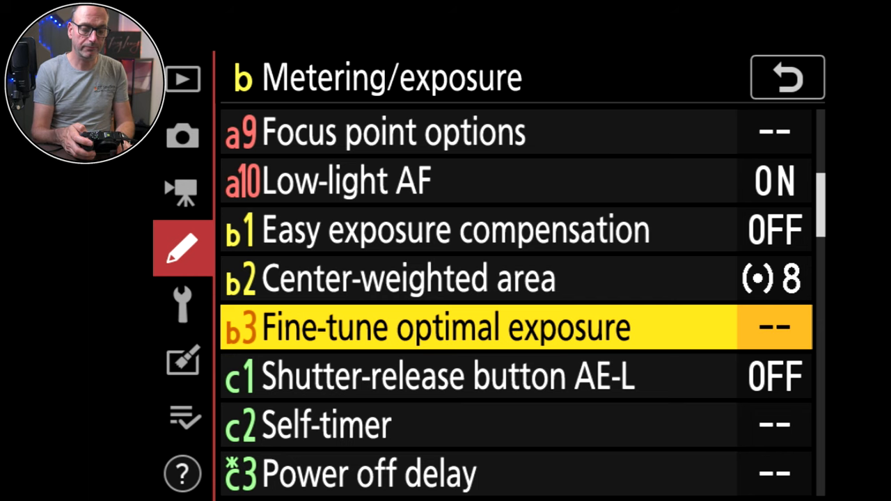
pyautogui.click(445, 327)
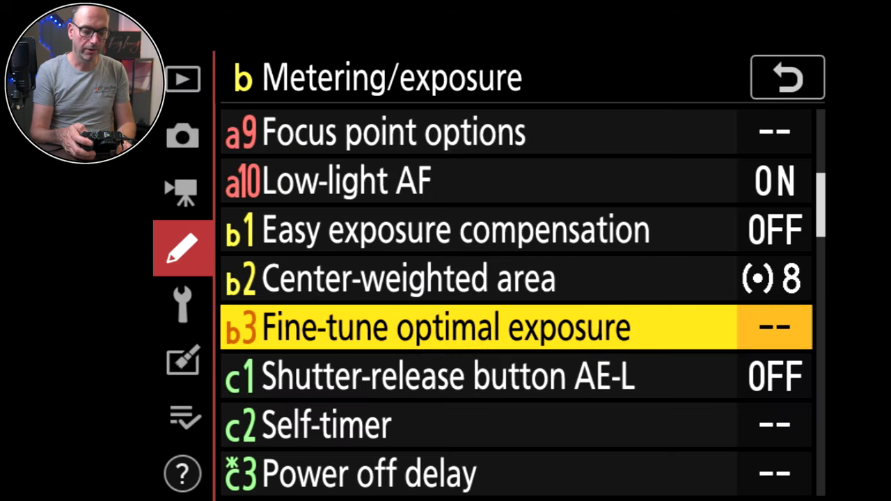
pyautogui.press('down')
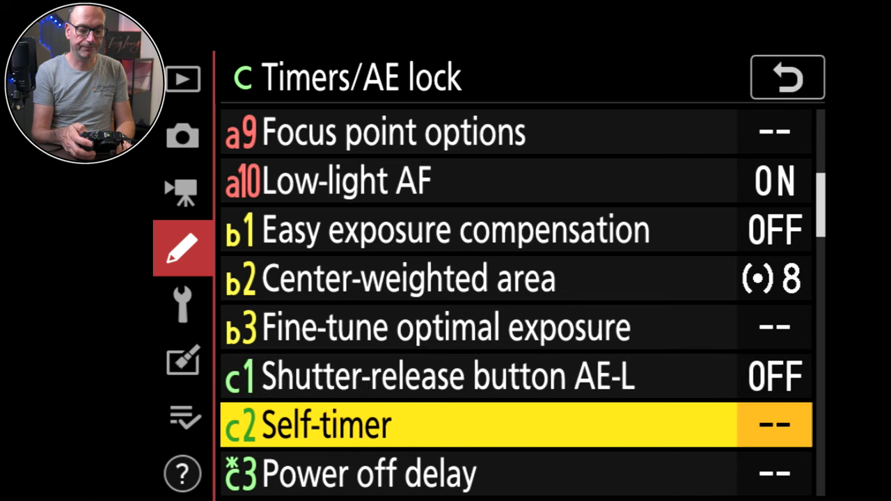
# - Review the c2 Self-timer settings without changes
pyautogui.click(327, 425)
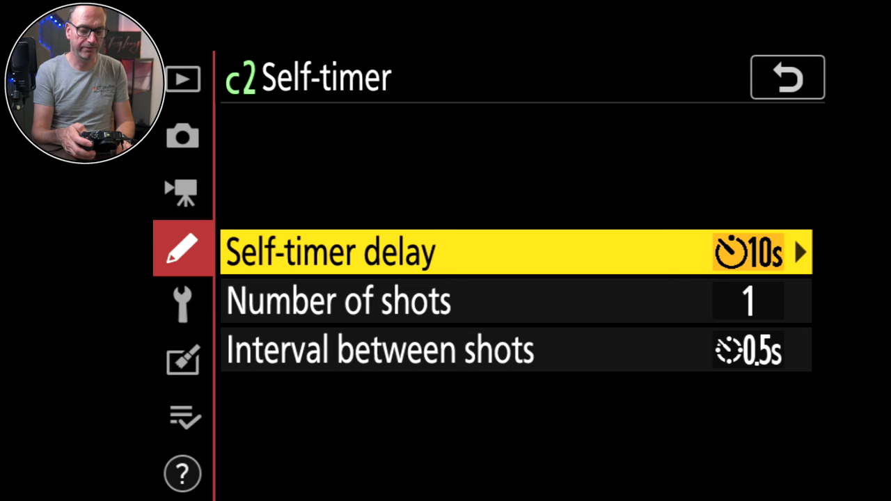
pyautogui.click(515, 252)
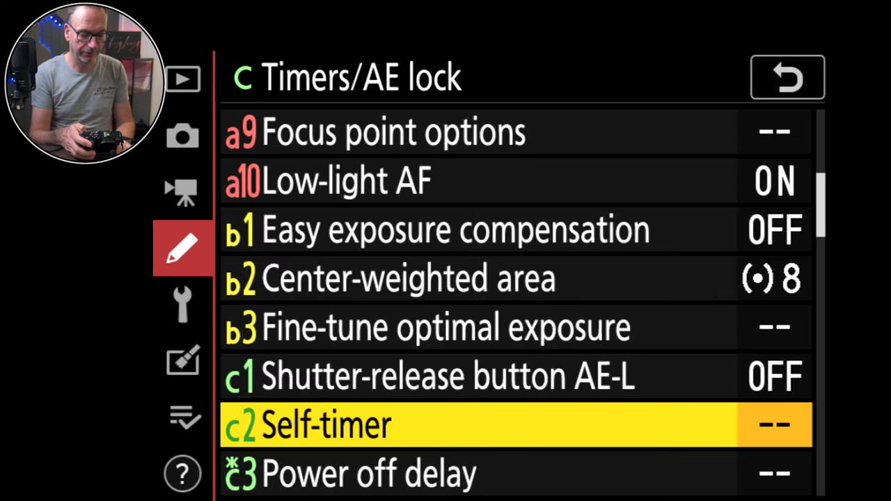
pyautogui.press('Down')
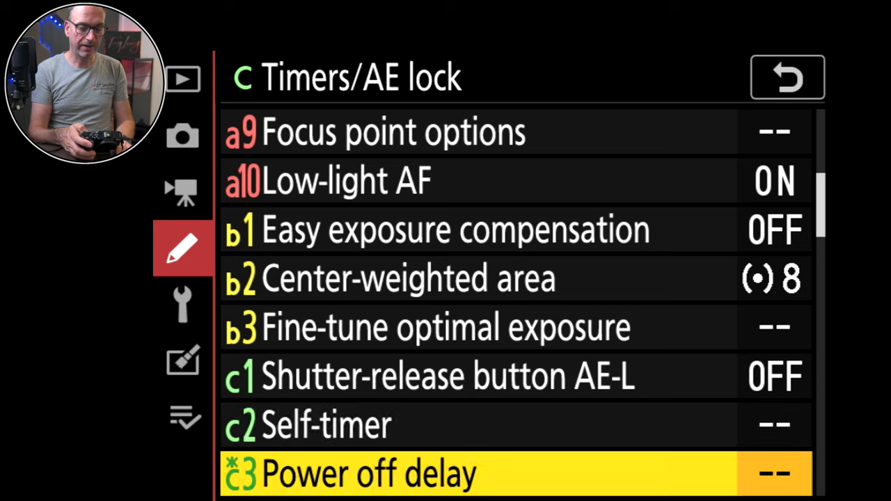
# - Check Power off delay timers: playback 10s, menus 1m, picture review 4s, standby 10m
pyautogui.click(369, 473)
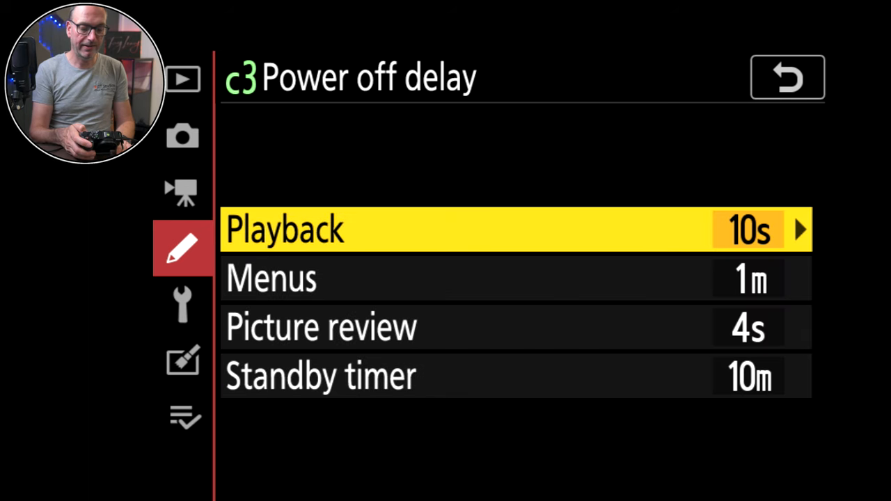
pyautogui.press('Down')
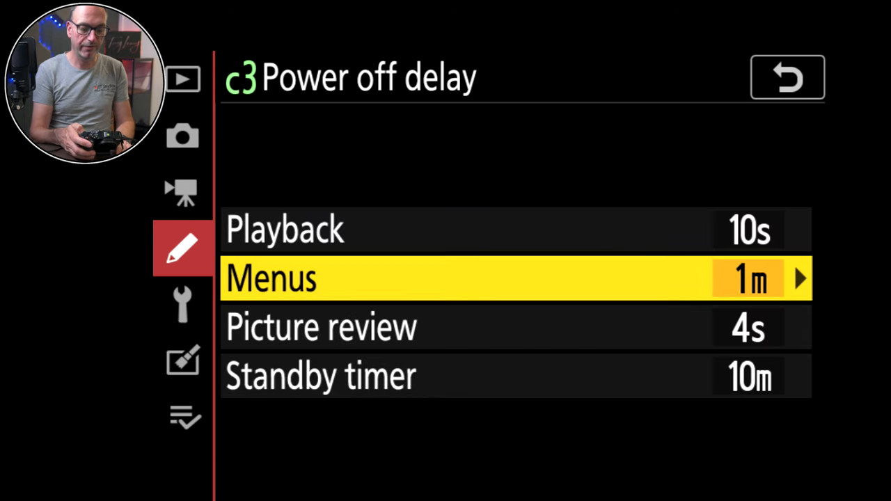
pyautogui.press('Down')
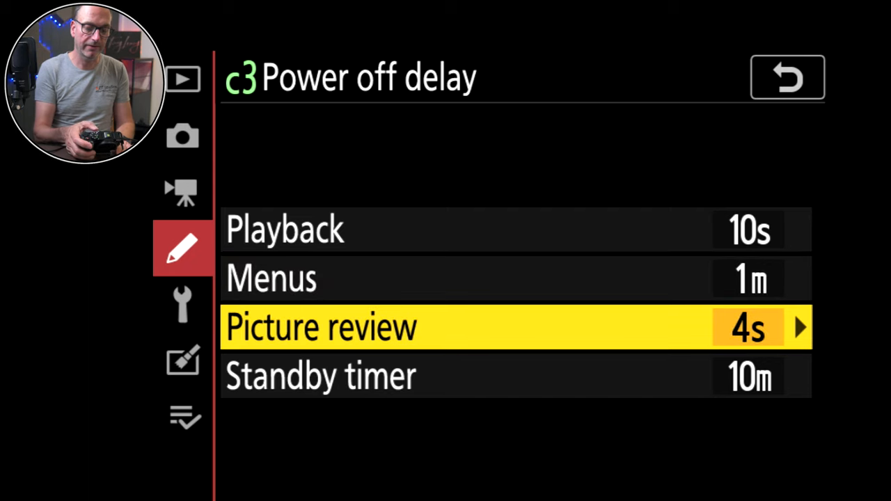
pyautogui.press('Down')
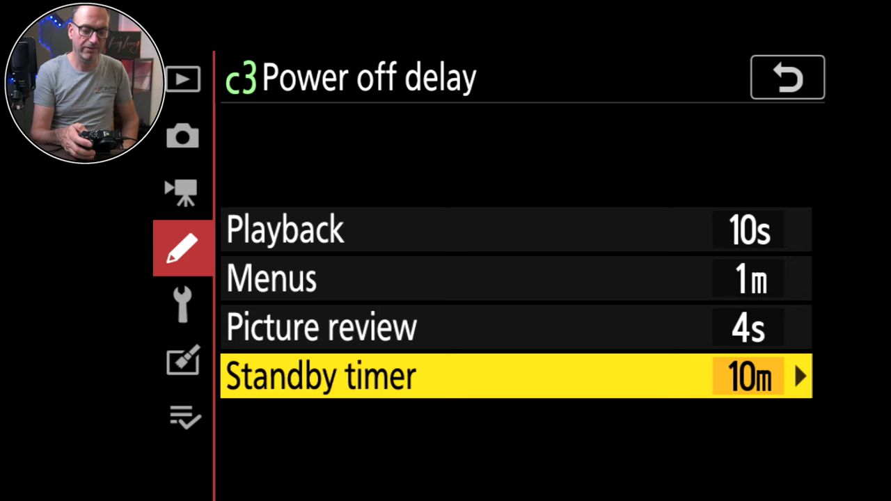
pyautogui.press('up')
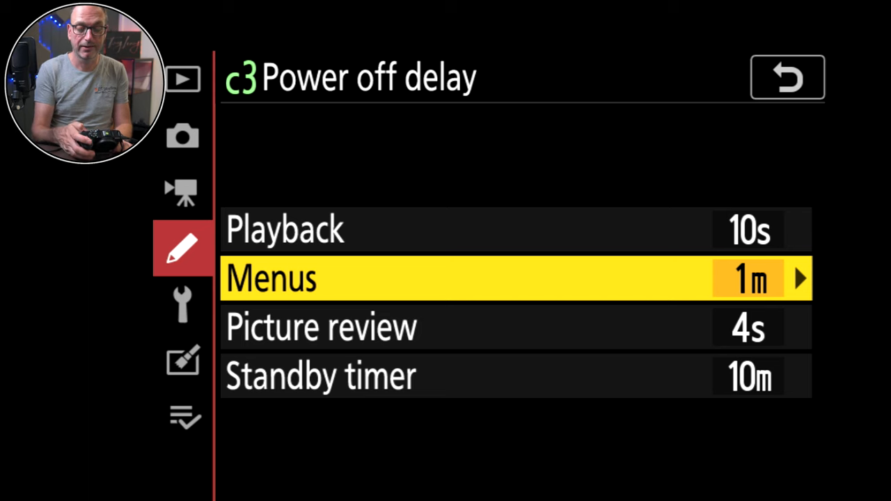
pyautogui.click(786, 77)
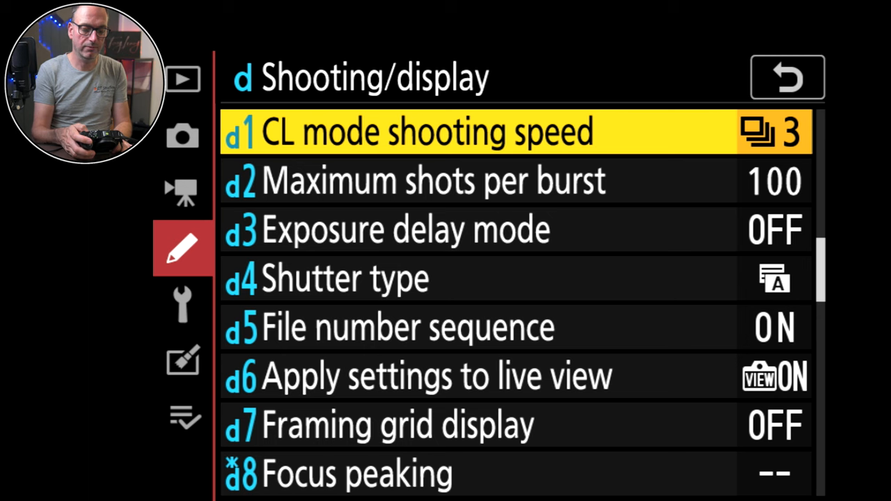
# - Review the CL mode shooting speed options and move down the shooting/display list
pyautogui.click(446, 132)
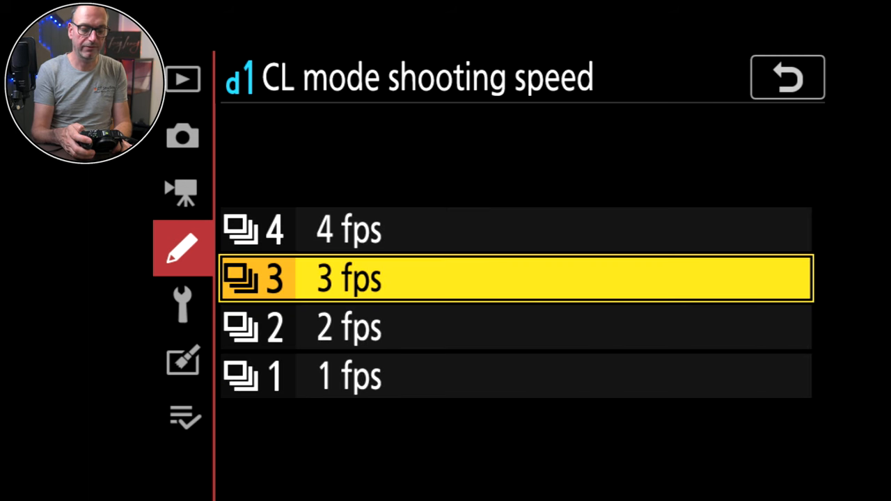
pyautogui.click(786, 77)
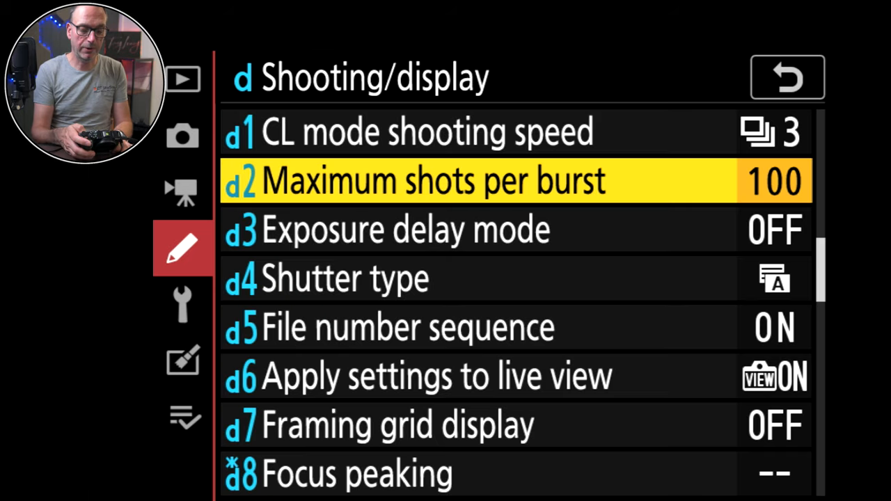
pyautogui.press('Down')
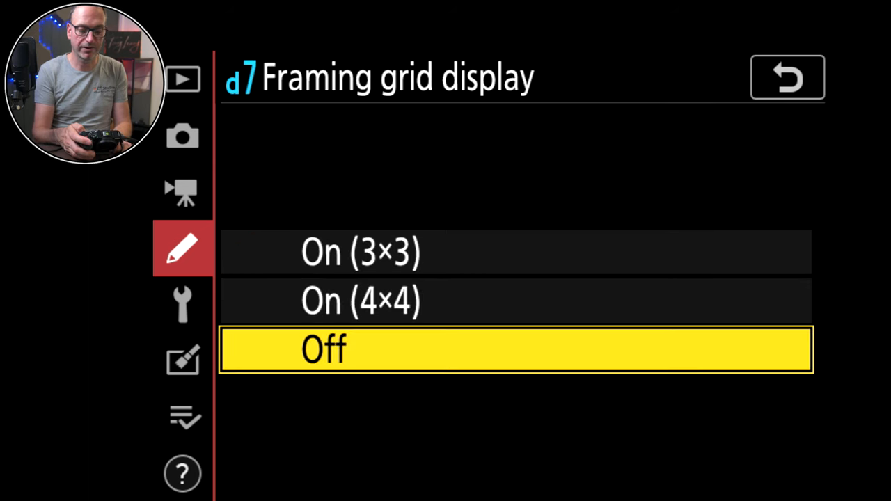
# - Keep framing grid display Off, then scroll past focus peaking to View all in continuous mode
pyautogui.press('Up')
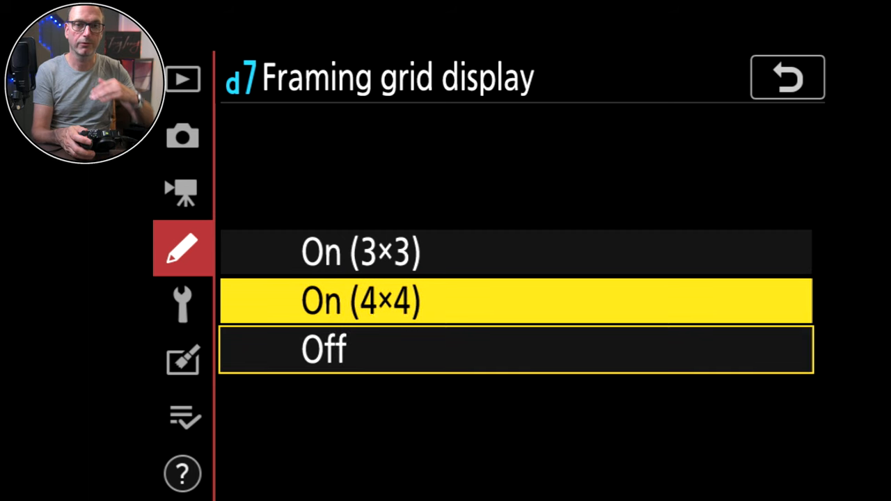
pyautogui.click(323, 349)
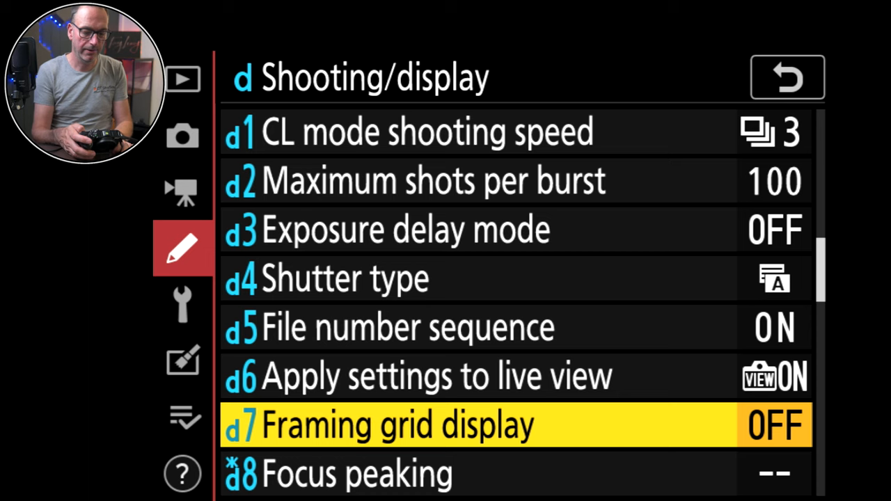
pyautogui.press('Down')
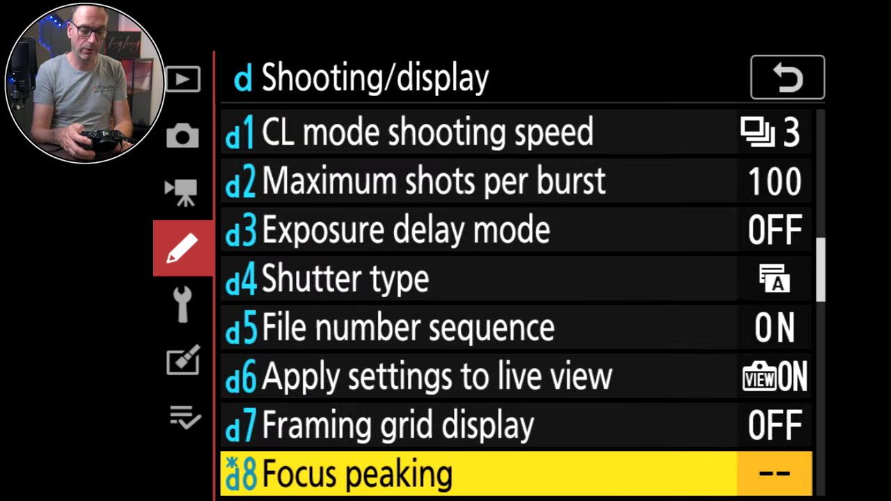
pyautogui.scroll(-3)
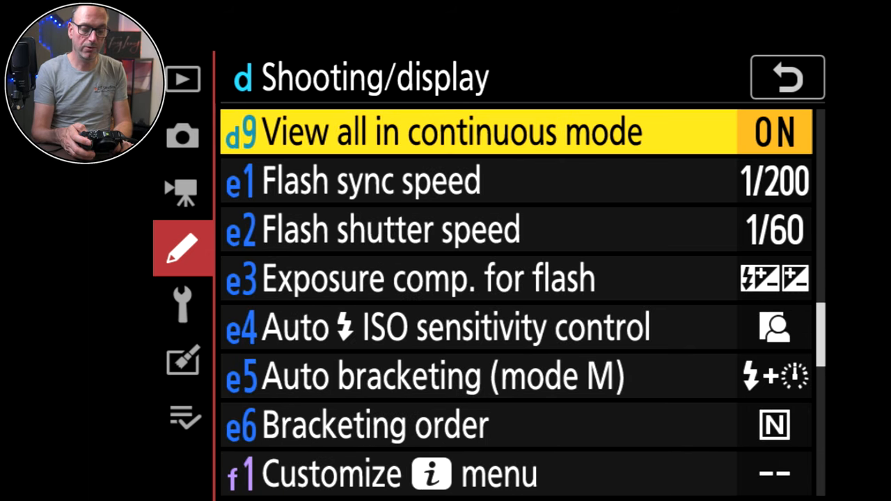
# - Step past e1 Flash sync speed (1/200) and e2 Flash shutter speed (1/60) unchanged
pyautogui.click(446, 130)
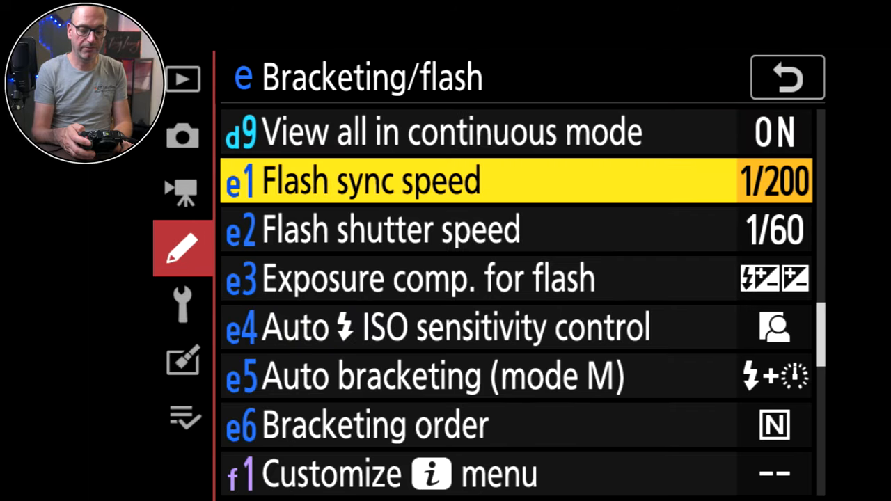
pyautogui.press('Down')
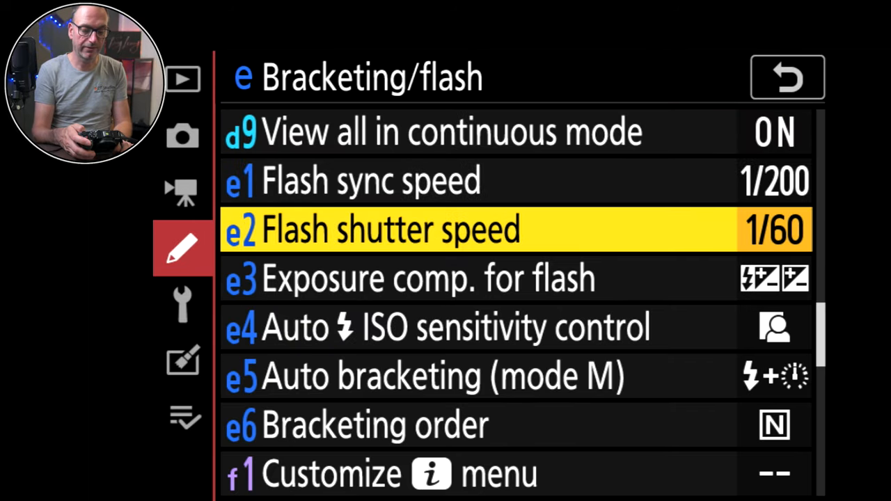
pyautogui.press('Down')
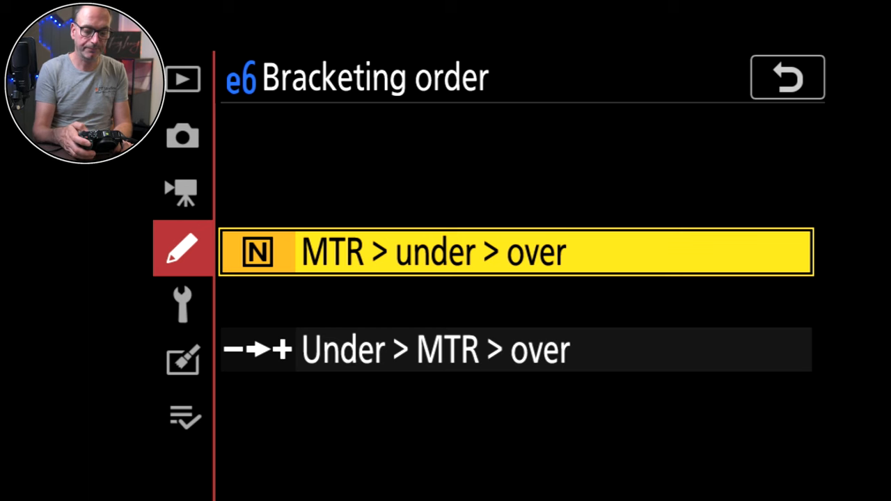
# - Confirm MTR > under > over as the e6 bracketing order
pyautogui.click(786, 77)
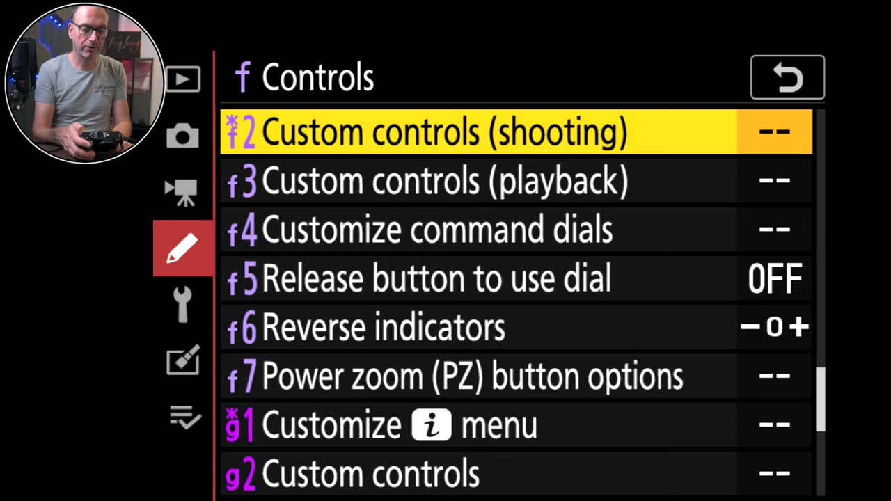
# - Assign Rating to AE-L/AF-L in playback custom controls, then review Power zoom button options
pyautogui.click(446, 131)
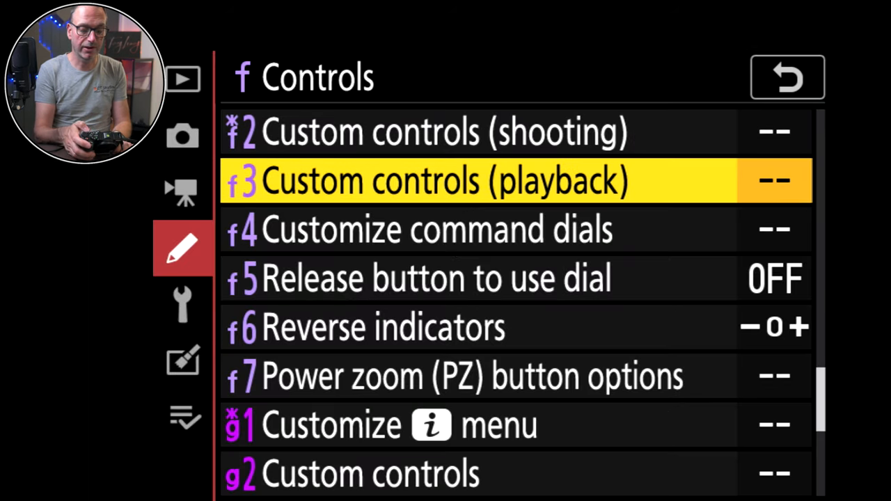
pyautogui.click(445, 180)
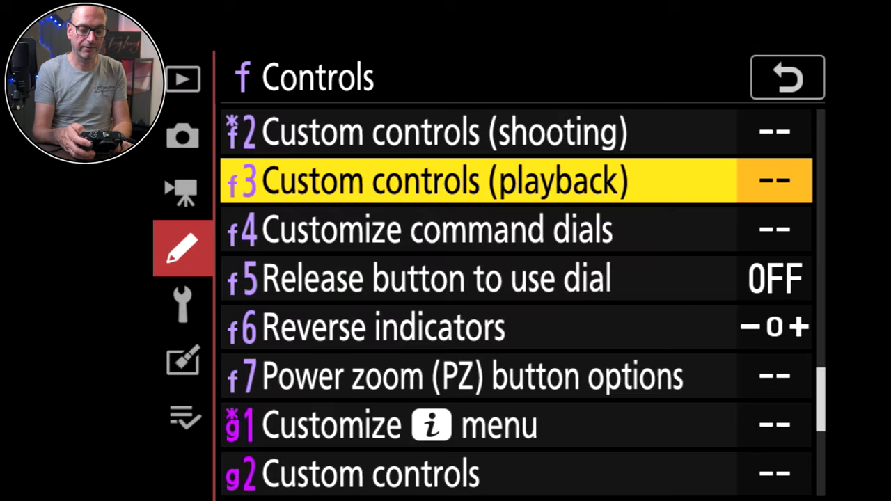
pyautogui.click(446, 180)
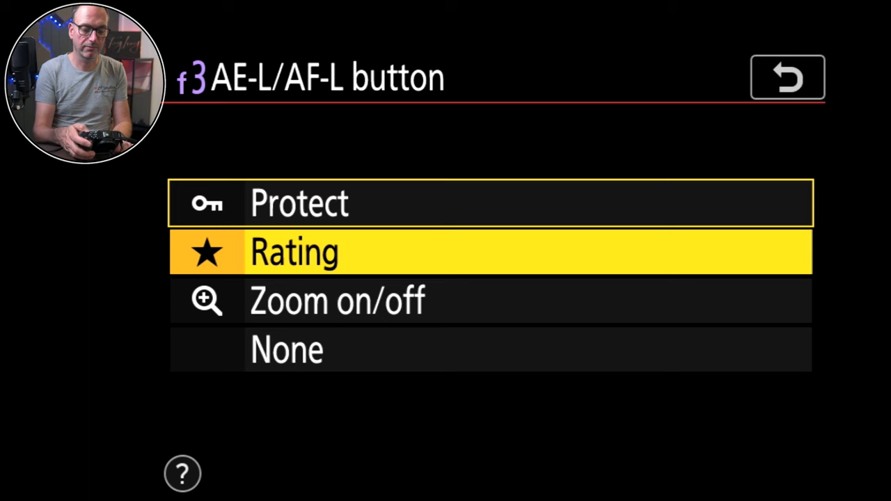
pyautogui.click(292, 252)
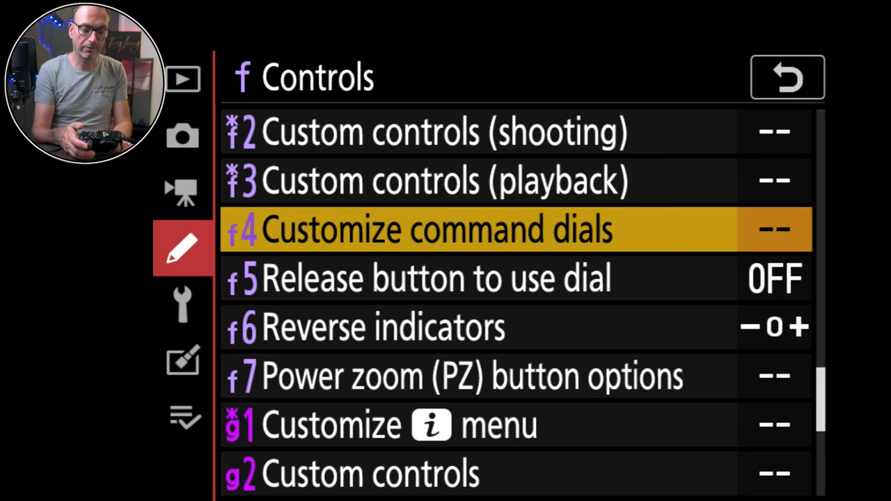
pyautogui.click(438, 230)
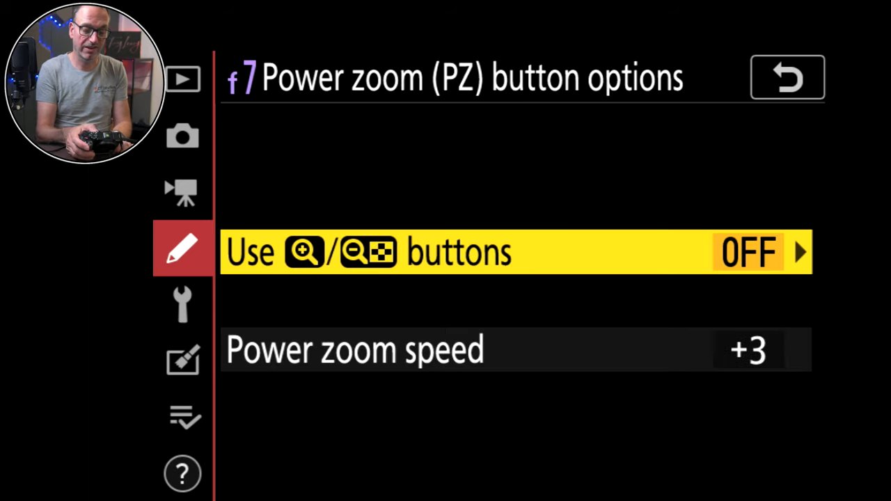
pyautogui.click(786, 77)
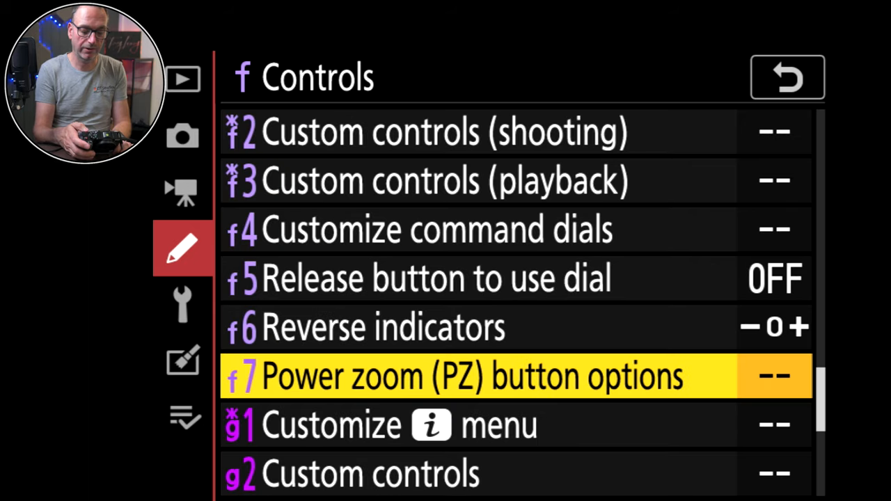
# - Review g3 AF speed 0, g4–g5 and g6 Highlight display Off, all unchanged
pyautogui.press('Down')
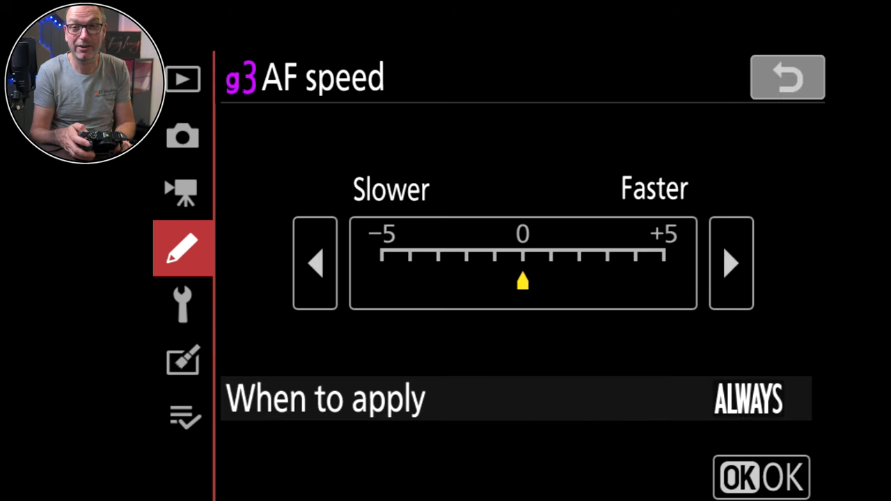
pyautogui.click(787, 77)
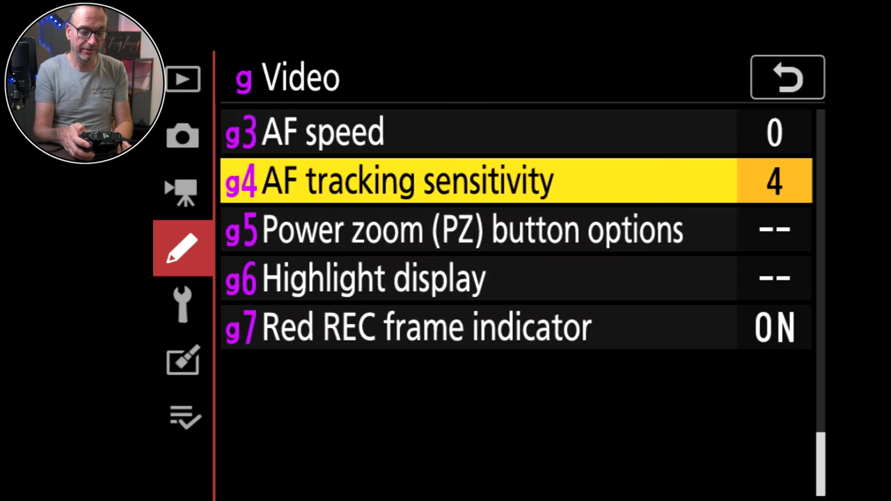
pyautogui.press('Down')
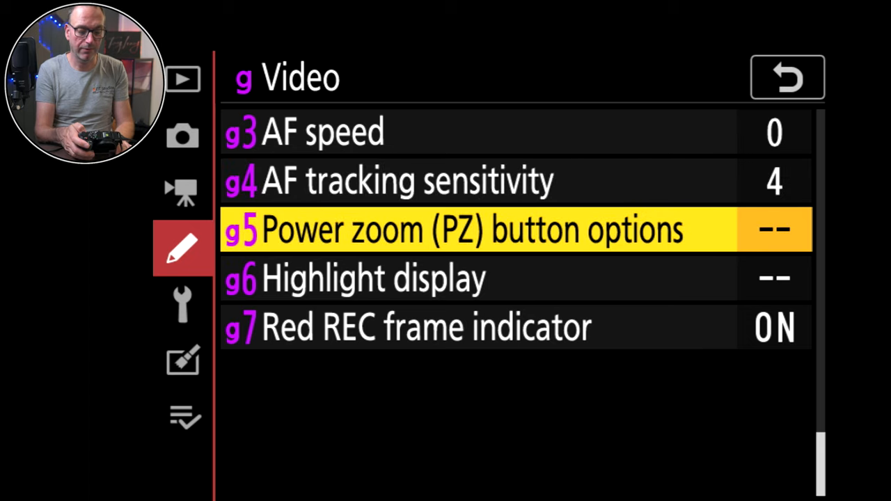
pyautogui.press('Down')
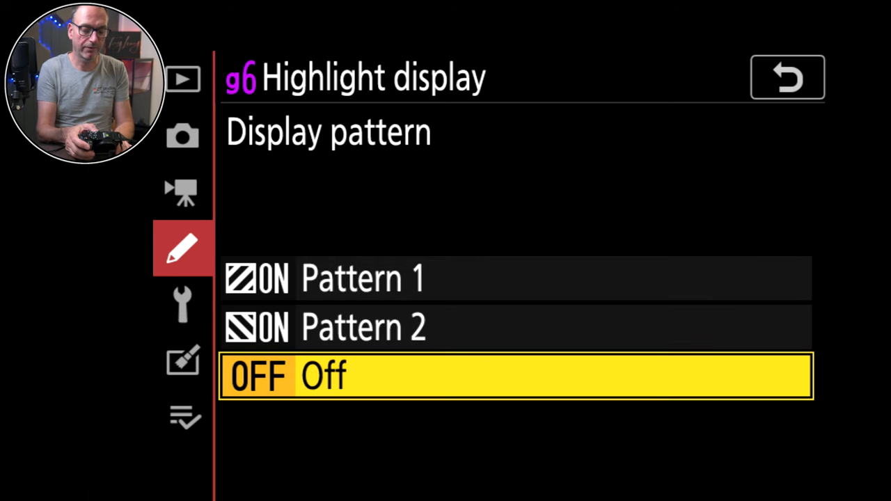
pyautogui.click(515, 376)
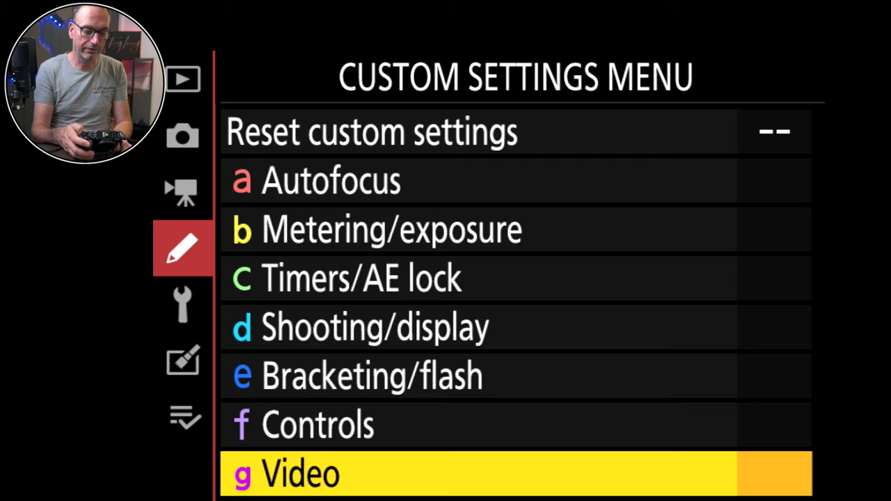
# - Enter the Setup menu and scroll past reset, monitor brightness and REC lamp items
pyautogui.click(183, 304)
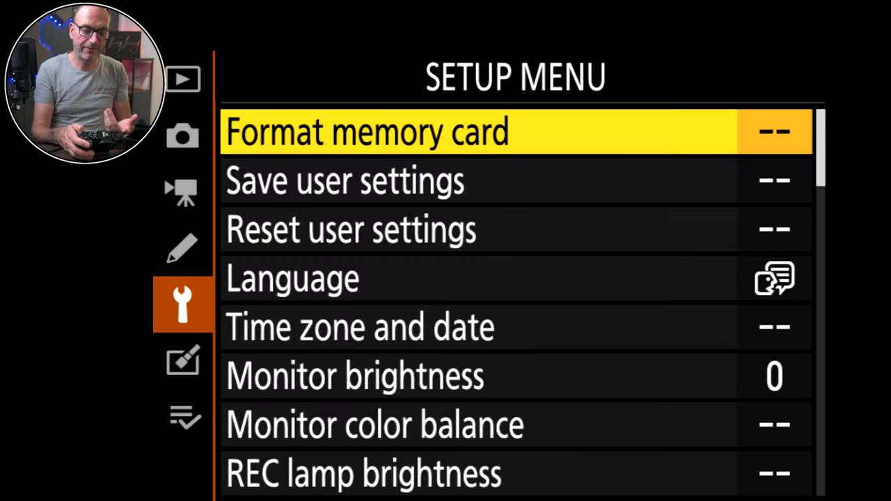
pyautogui.press('Down')
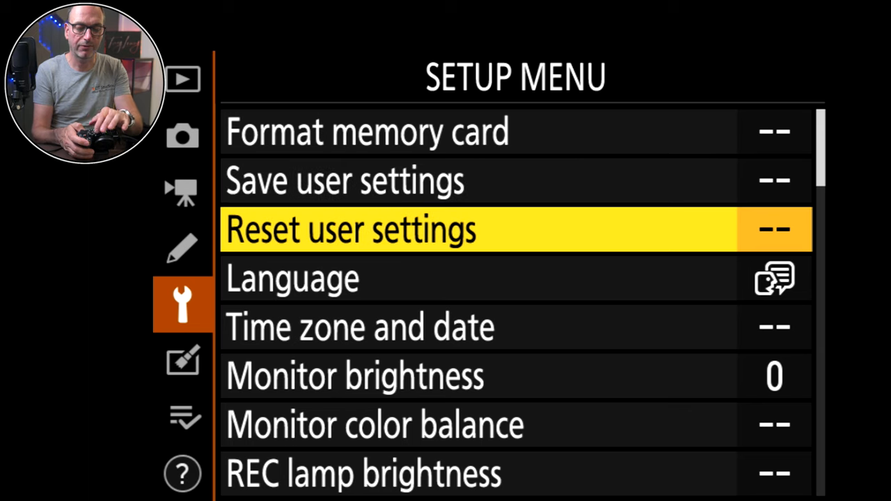
pyautogui.press('Up')
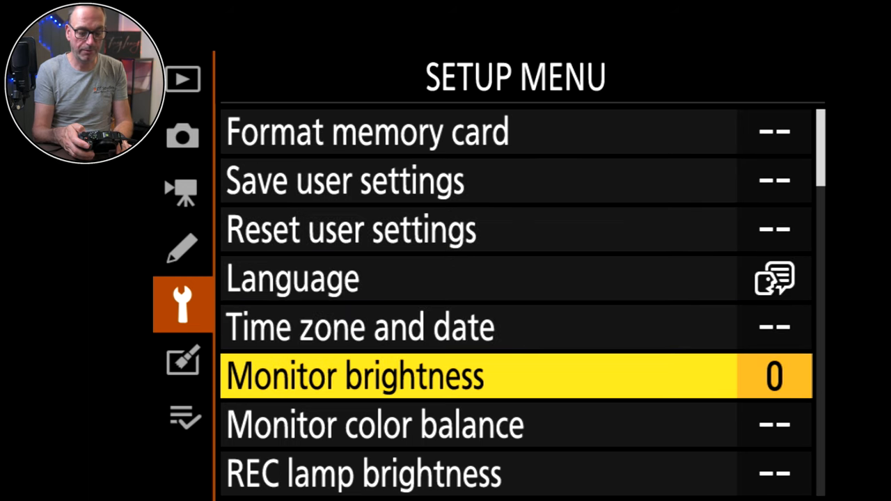
pyautogui.press('Down')
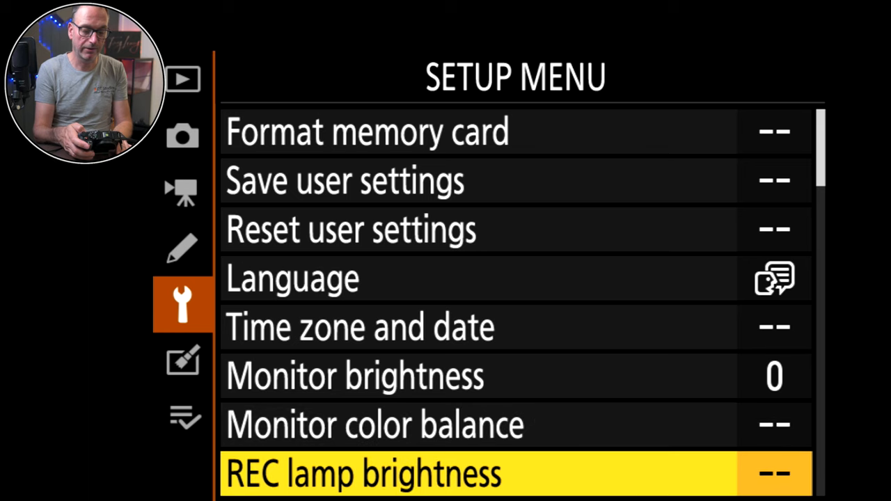
# - Leave AF fine-tuning Off, review non-CPU lens data and save positions to Image Dust Off
pyautogui.click(362, 473)
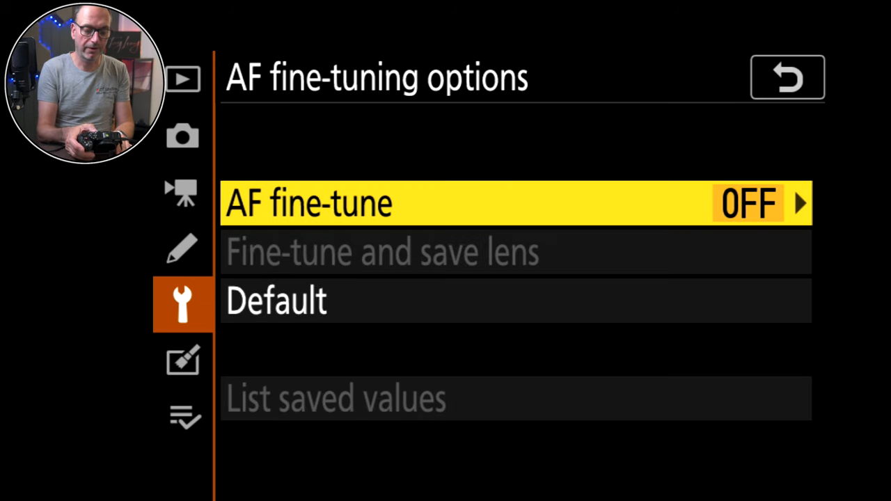
pyautogui.click(785, 76)
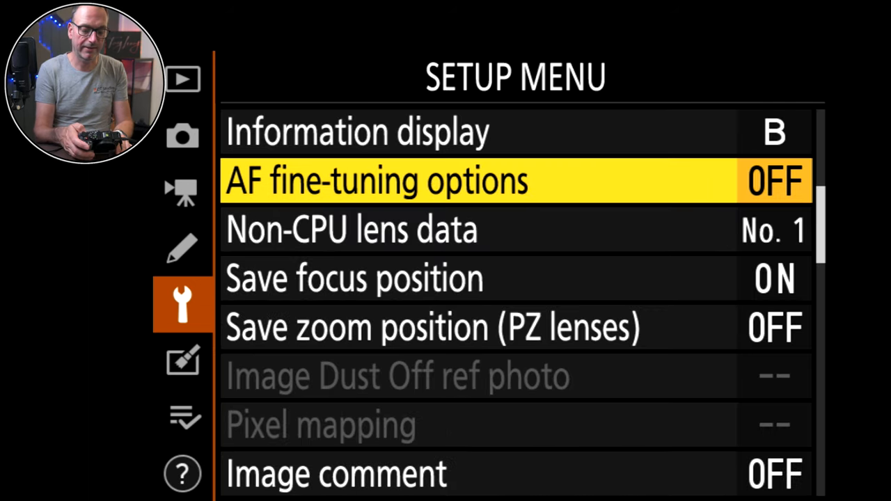
pyautogui.press('Down')
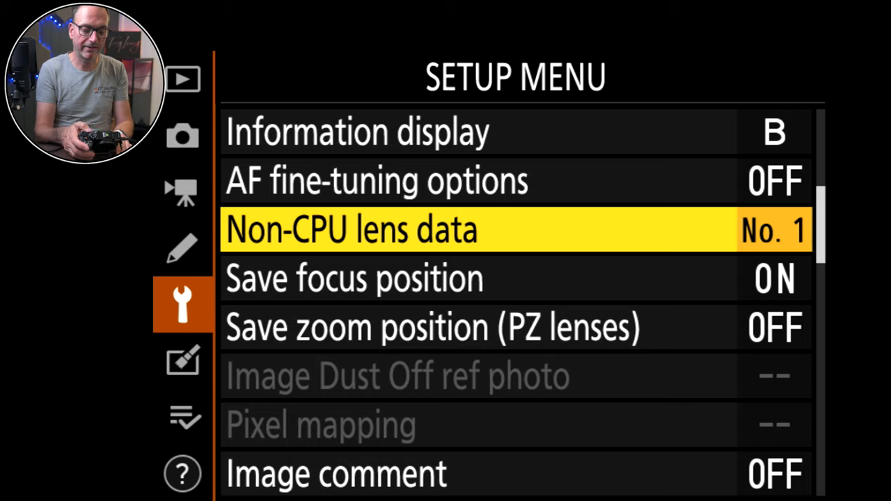
pyautogui.click(515, 229)
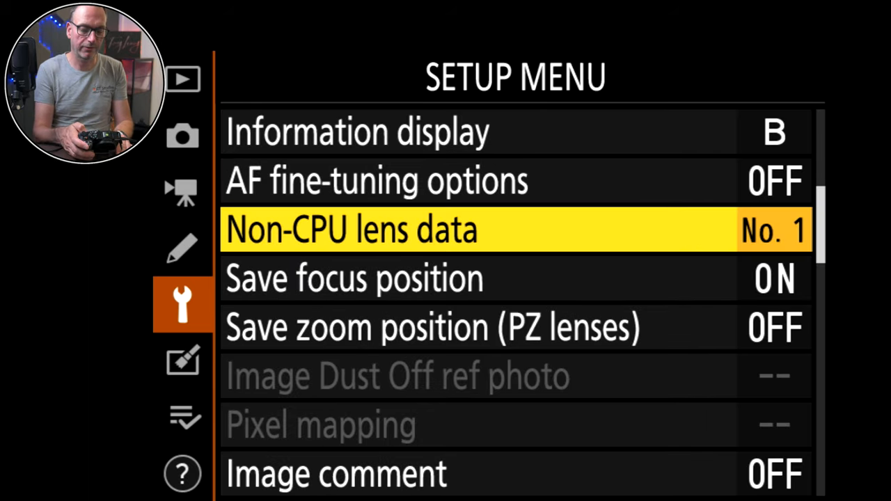
pyautogui.press('Down')
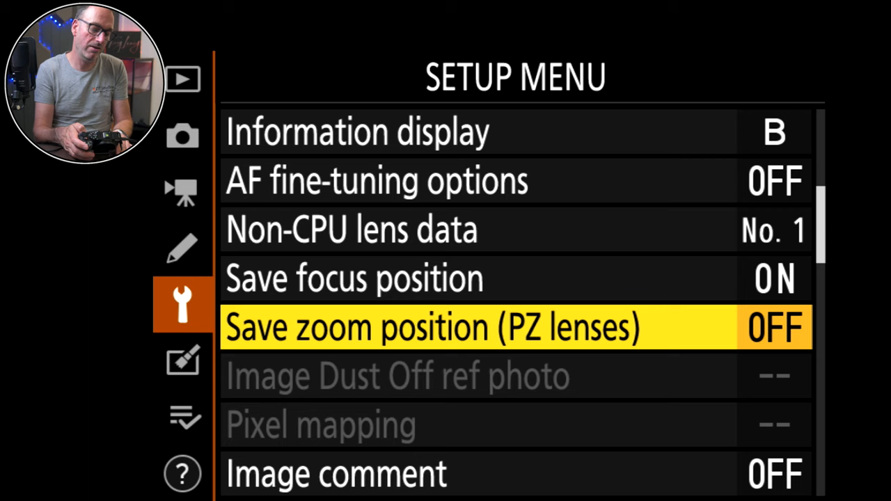
pyautogui.press('Down')
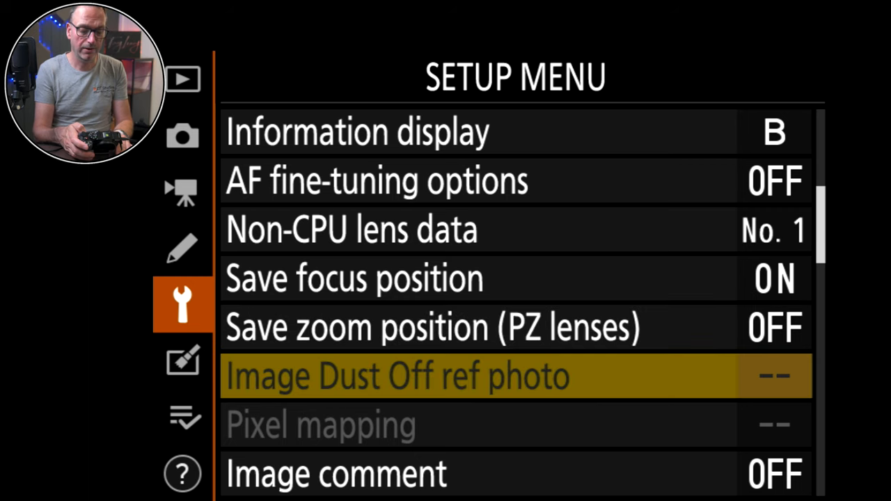
# - Review Beep options and Touch controls, returning to the list at Self-portrait mode
pyautogui.press('Down')
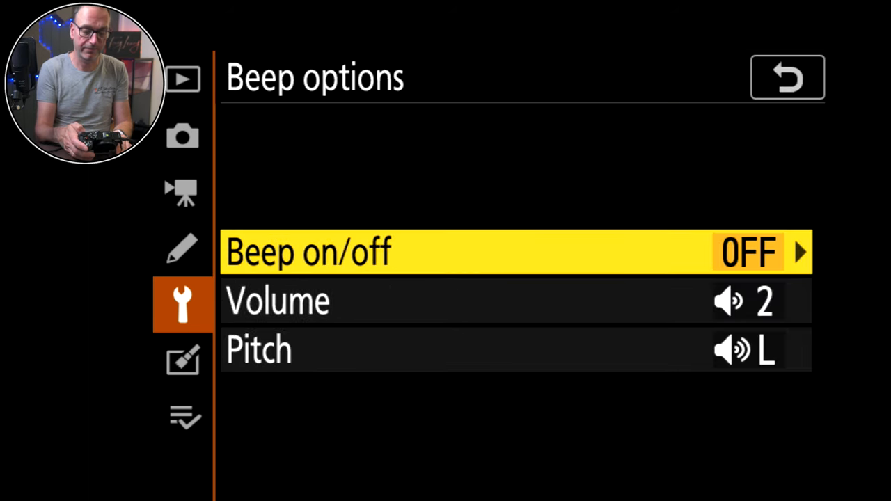
pyautogui.click(787, 76)
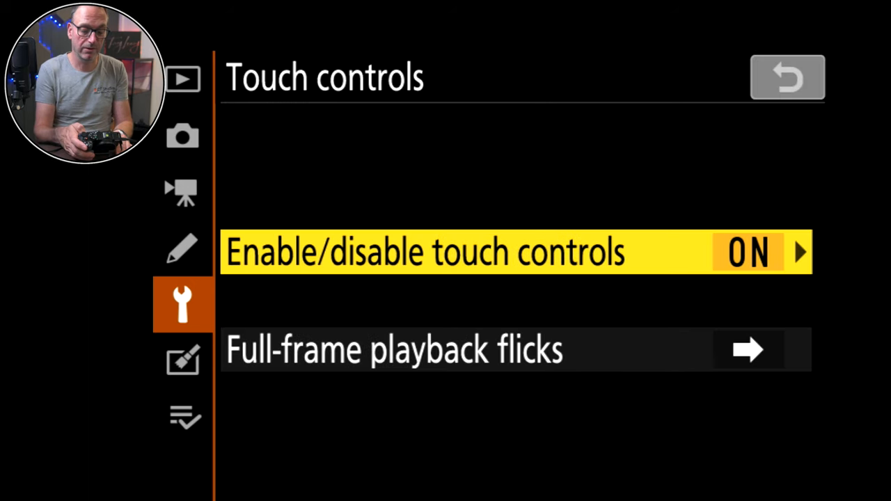
pyautogui.click(785, 77)
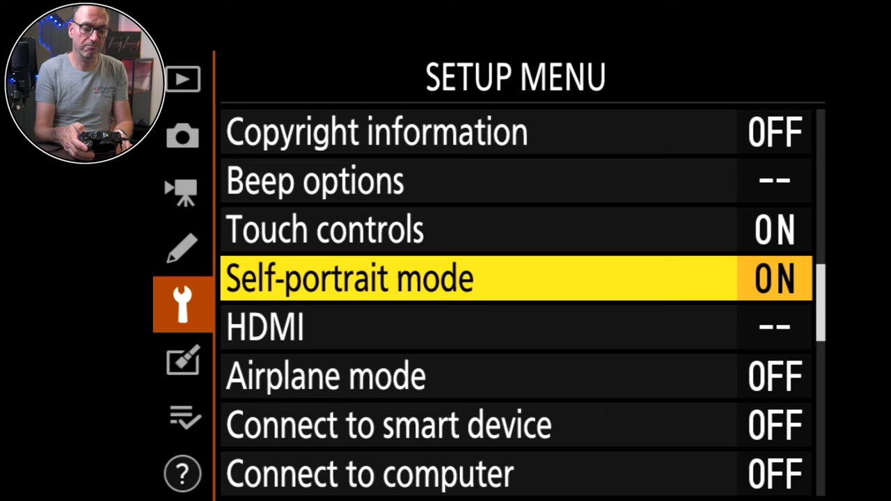
pyautogui.click(348, 278)
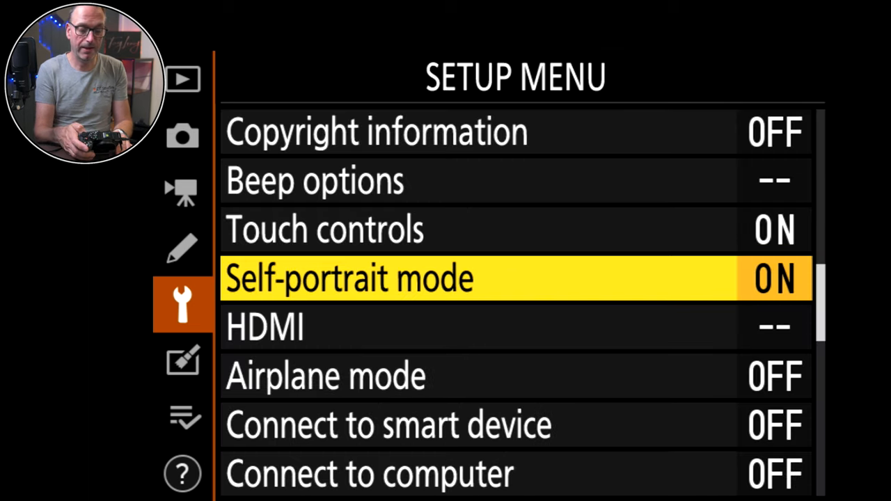
# - Check HDMI output range, keeping Auto, and return to the setup list
pyautogui.click(264, 327)
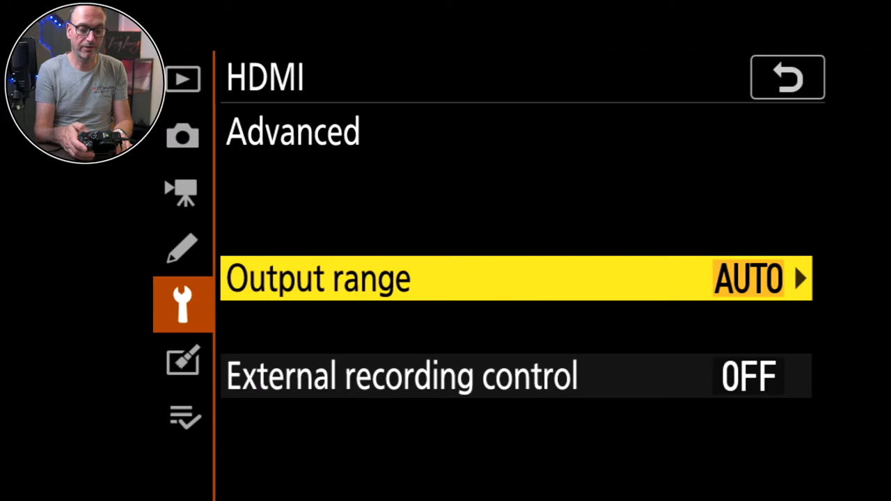
pyautogui.click(515, 278)
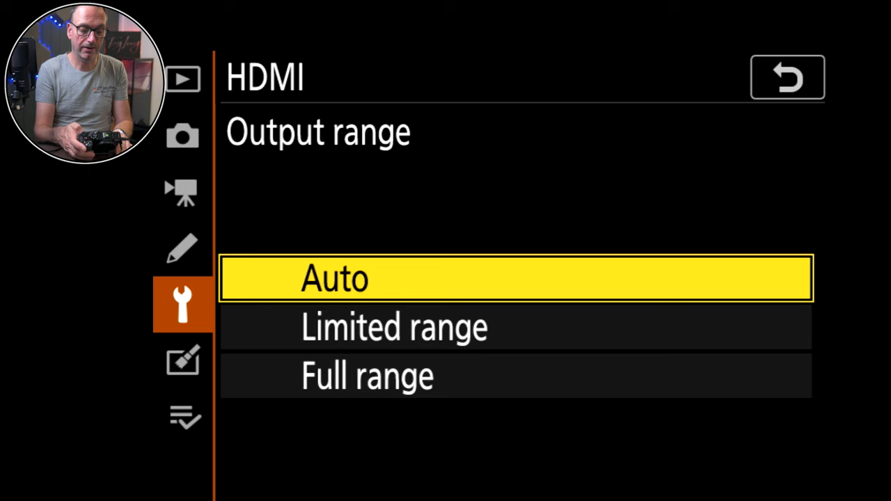
pyautogui.click(335, 279)
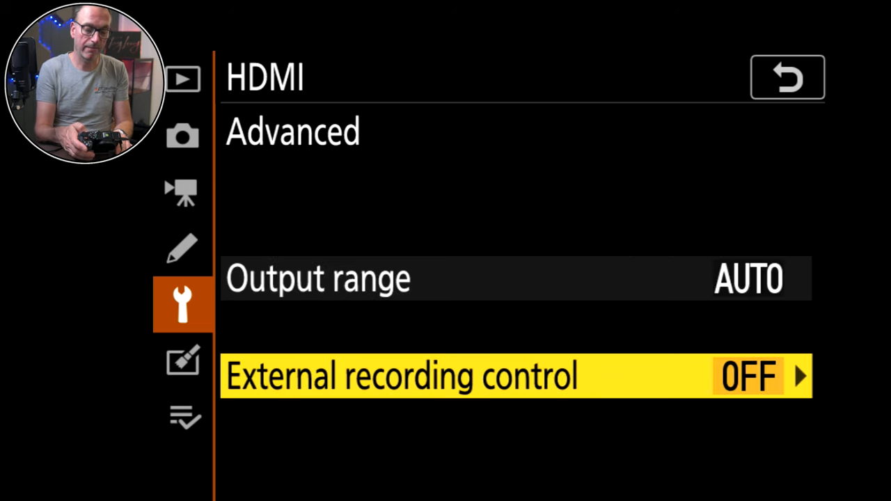
pyautogui.click(786, 77)
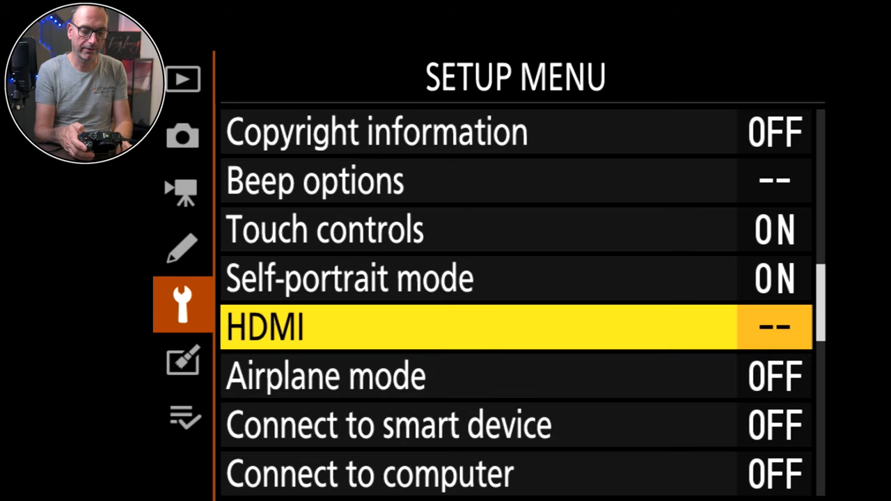
# - Scroll past Airplane mode and Connect to smart device down to USB
pyautogui.press('Down')
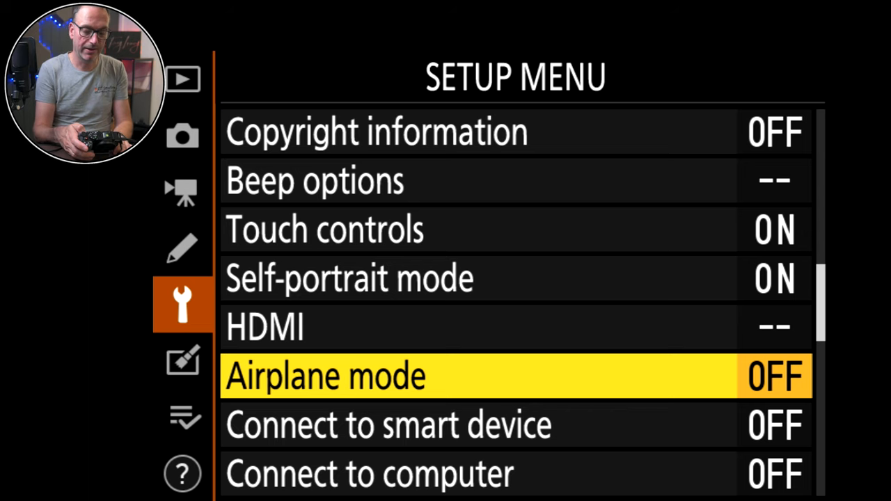
pyautogui.press('Down')
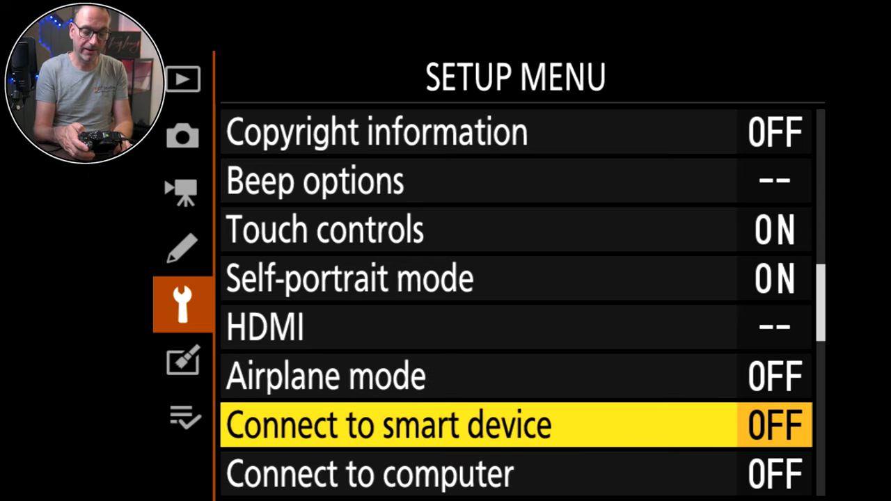
pyautogui.press('Down')
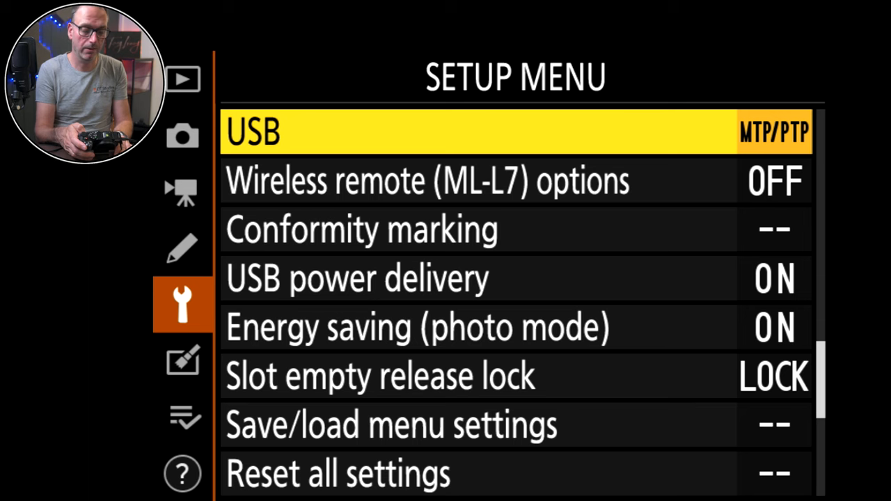
# - Pass wireless remote options and view the Conformity marking screen
pyautogui.press('Down')
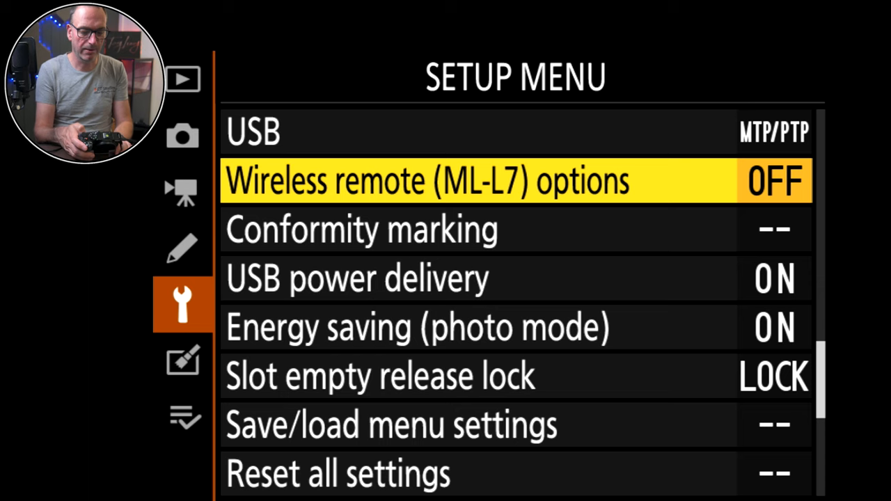
pyautogui.press('Down')
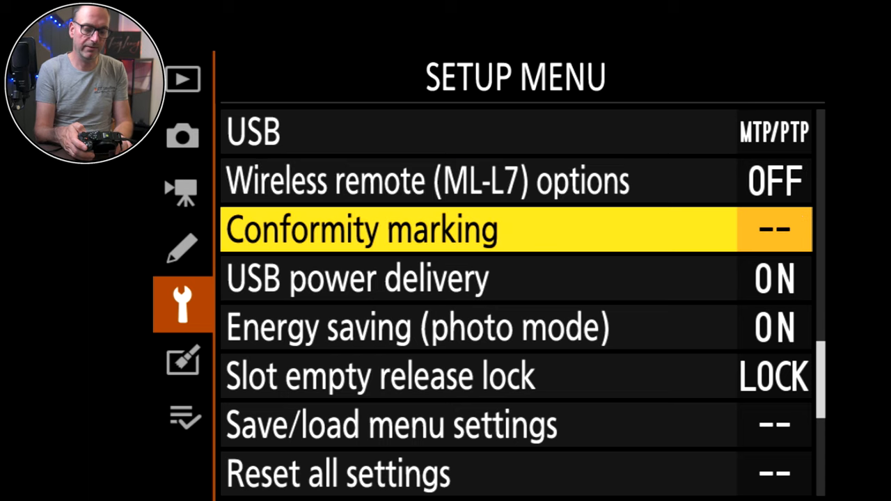
pyautogui.click(362, 230)
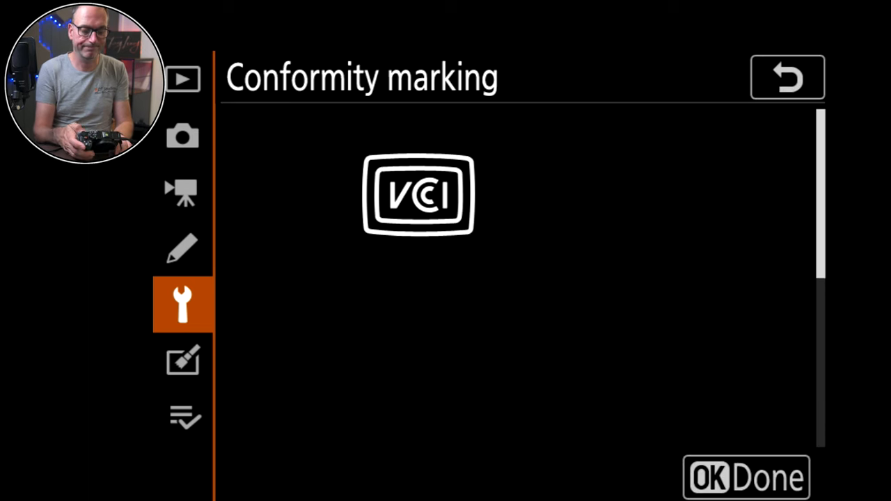
pyautogui.click(787, 76)
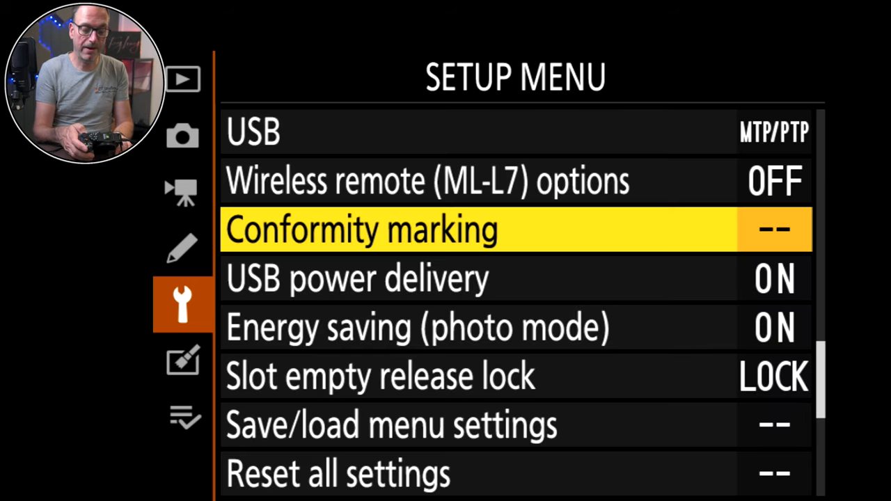
# - Scroll past USB power delivery, energy saving, slot lock; view Save/load menu settings
pyautogui.press('Down')
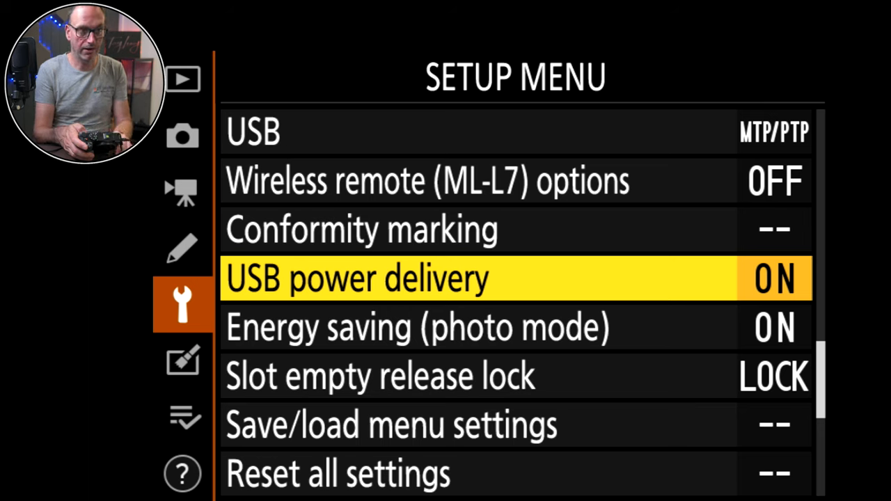
pyautogui.press('Down')
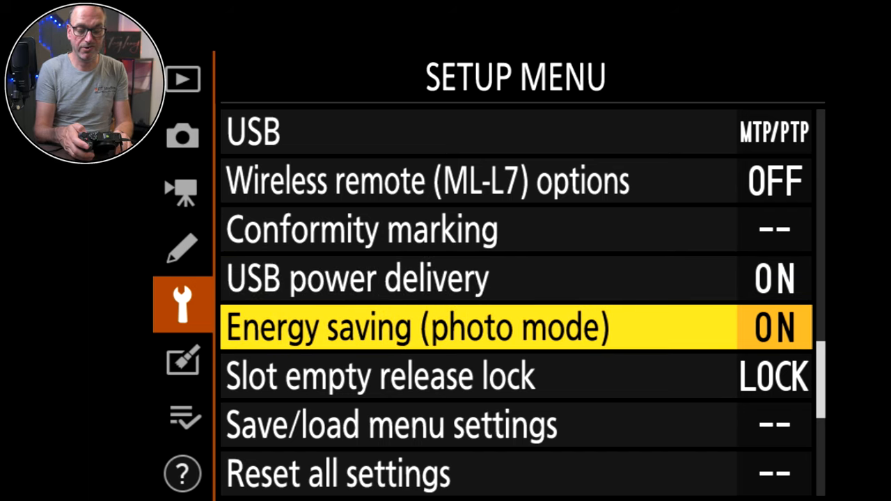
pyautogui.press('Down')
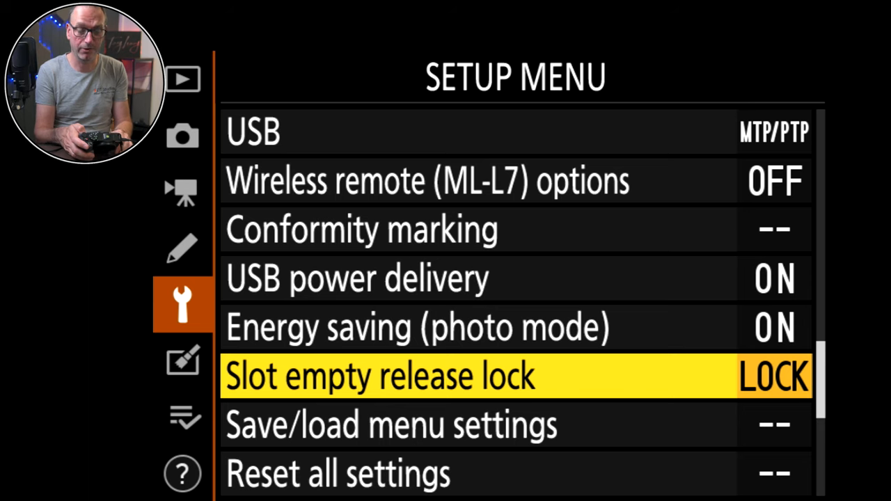
pyautogui.press('Down')
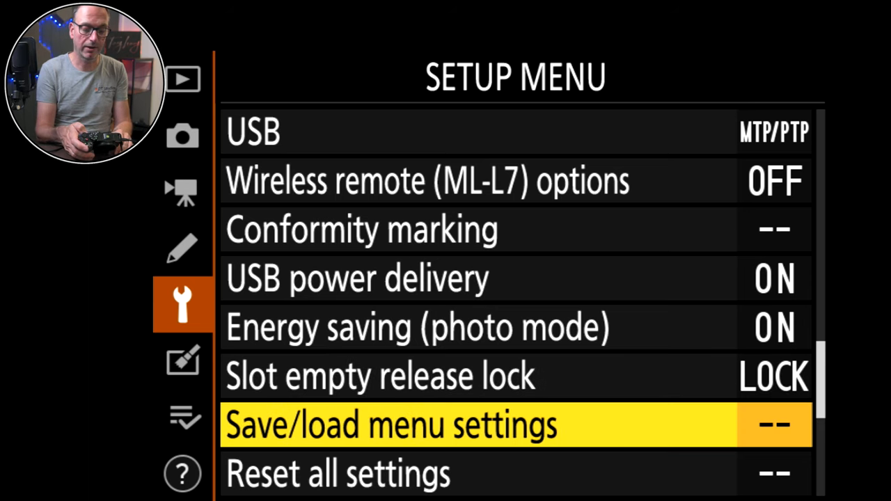
pyautogui.click(390, 425)
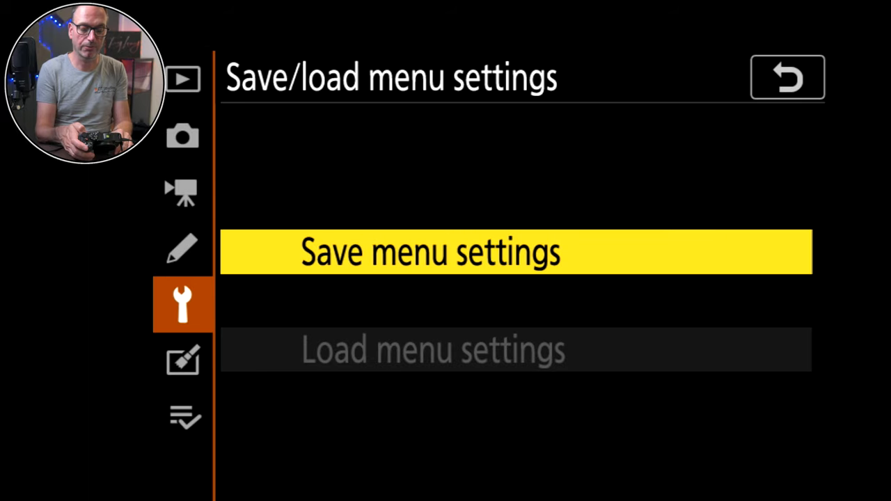
pyautogui.click(786, 76)
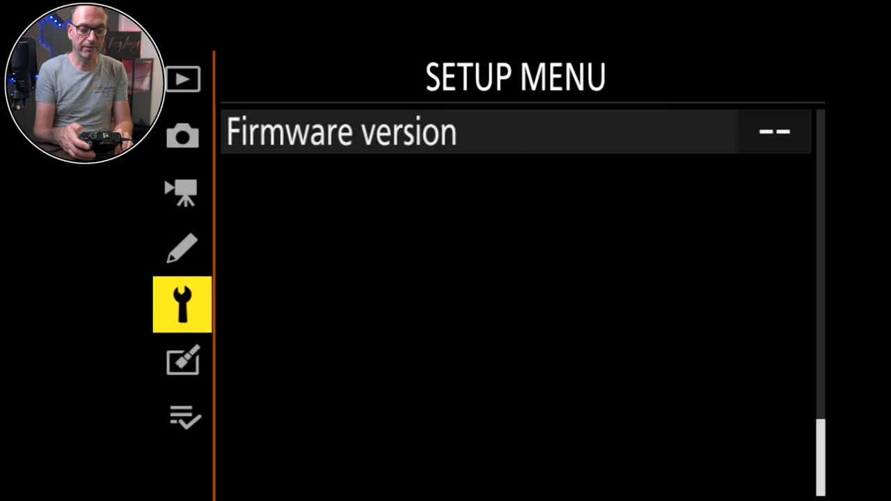
# - Browse Retouch tools down to Red-eye correction, then highlight Add items in My Menu
pyautogui.click(183, 360)
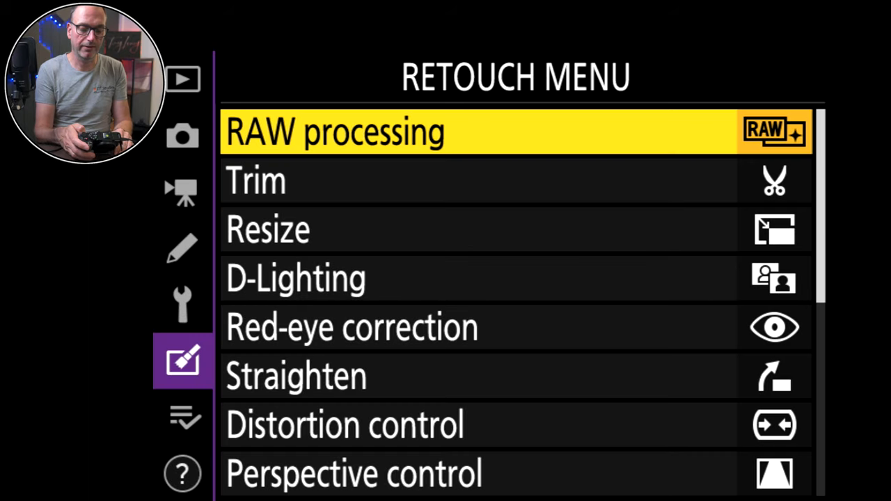
pyautogui.scroll(-3)
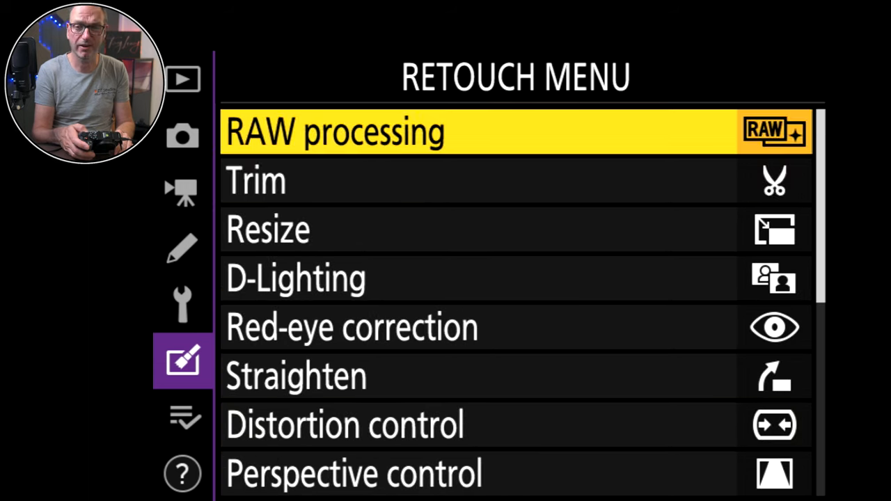
pyautogui.press('Down')
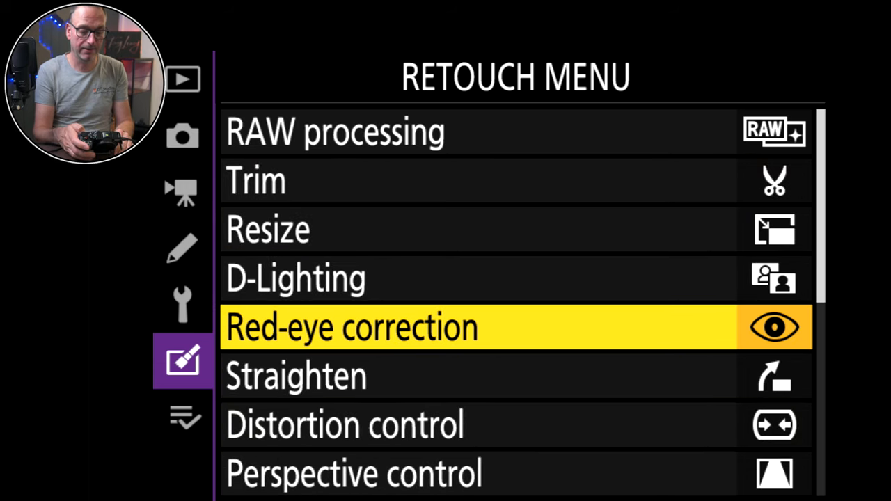
pyautogui.click(182, 417)
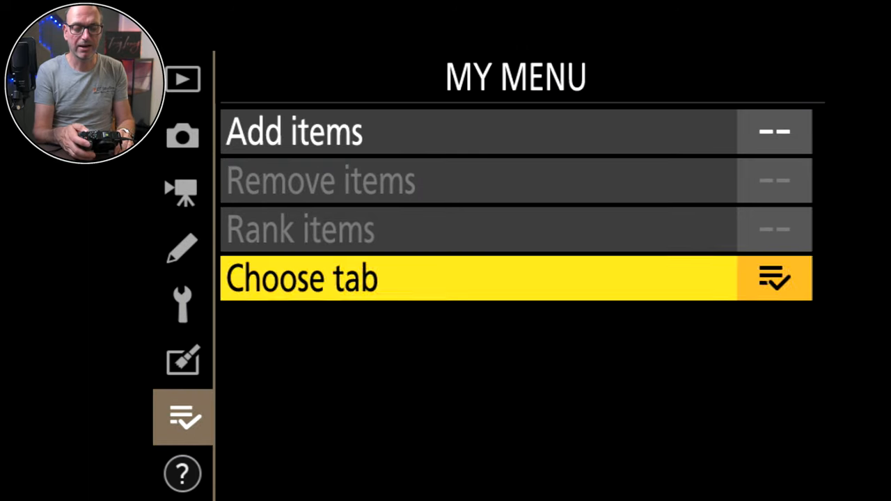
pyautogui.press('Up')
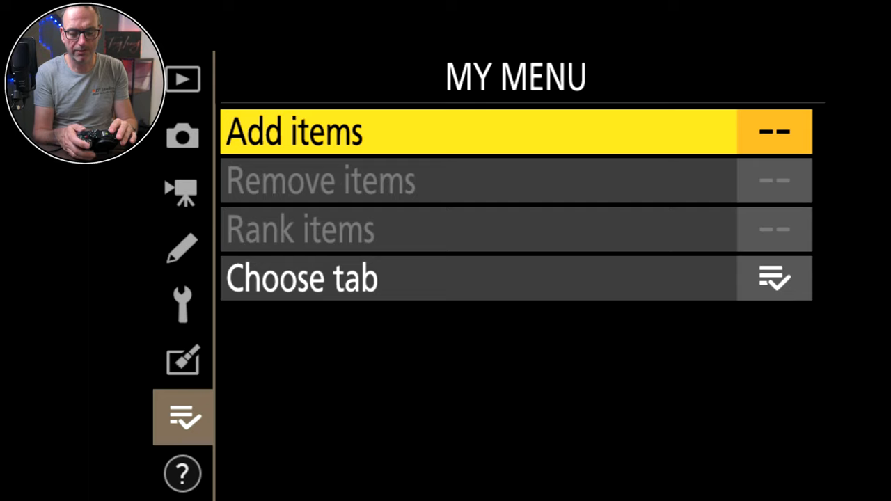